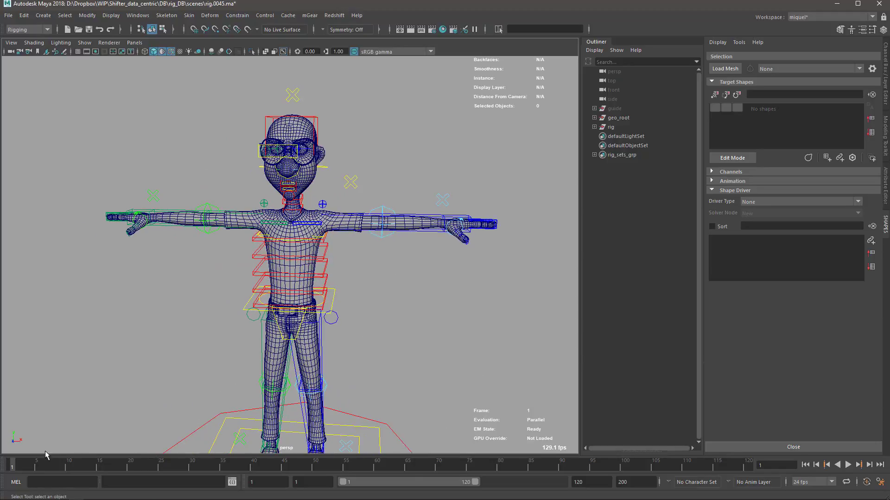
- Play the rig's test animation on the time slider and stop playback
{"action": "left_click", "coordinate": [846, 464]}
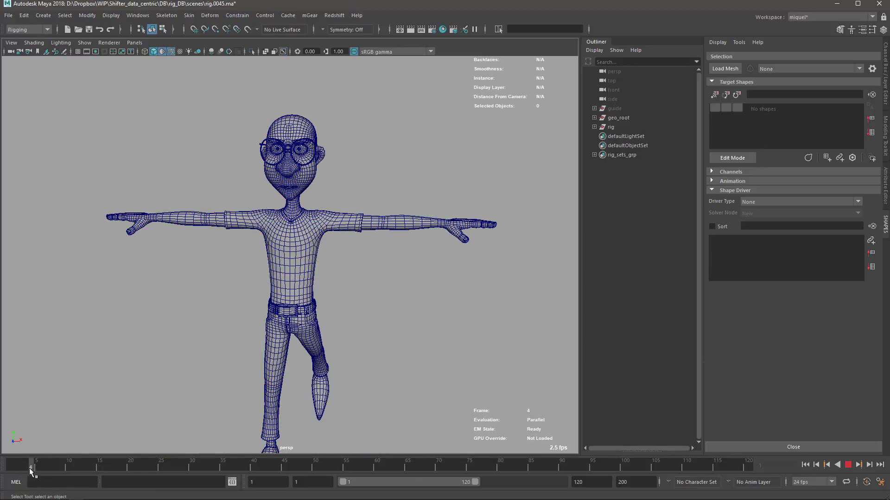
{"action": "left_click", "coordinate": [37, 465]}
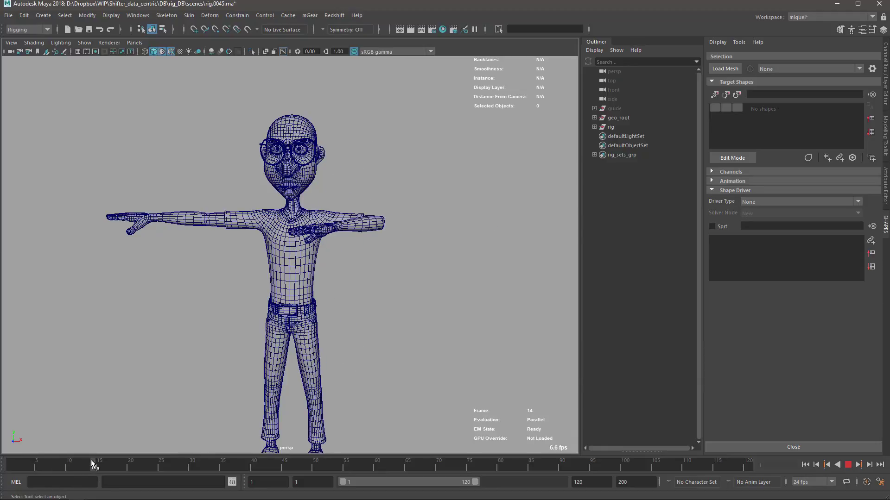
{"action": "left_click", "coordinate": [11, 460]}
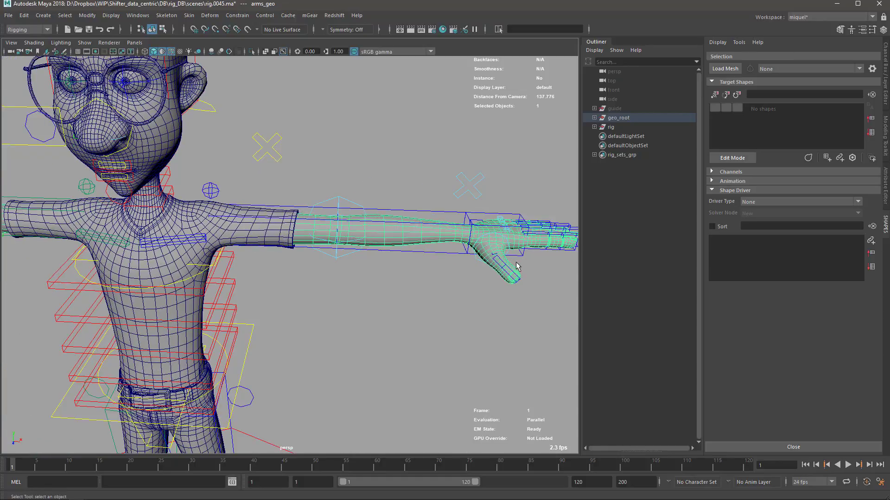
{"action": "mouse_move", "coordinate": [373, 307]}
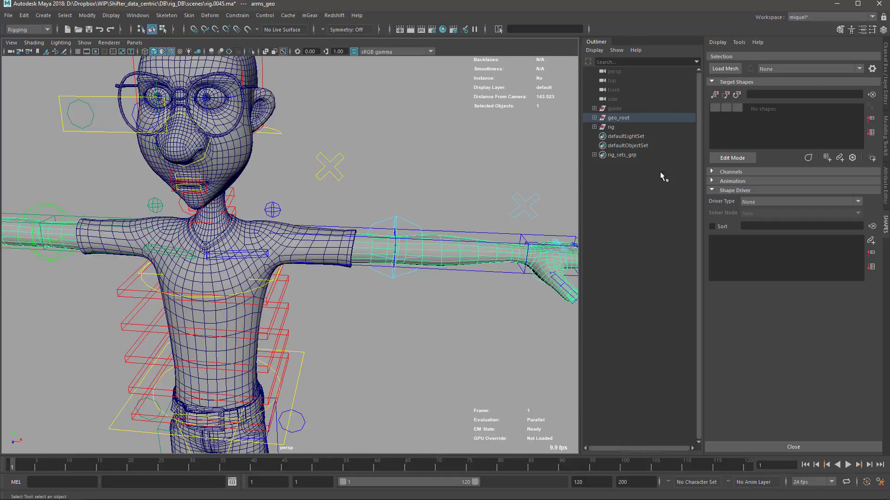
- Switch to Chrome, view the SHAPES TRY page, return home and scroll to KEY FEATURES
{"action": "key", "text": "alt+tab"}
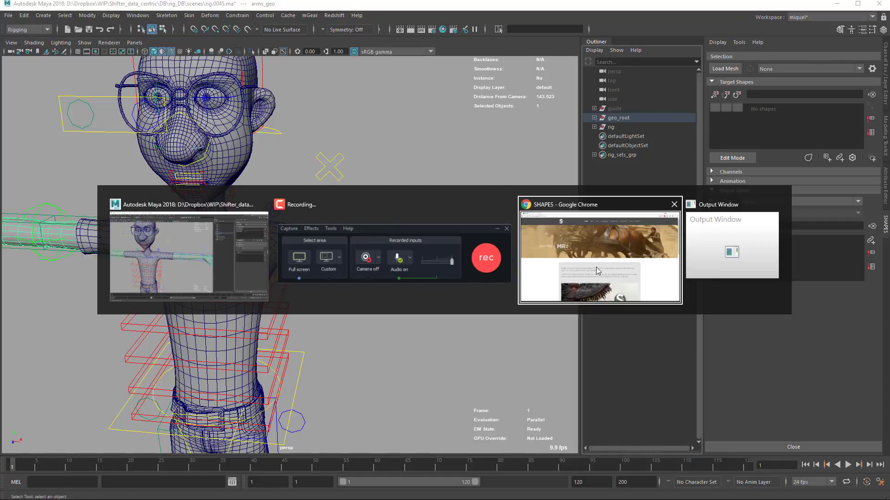
{"action": "left_click", "coordinate": [600, 256]}
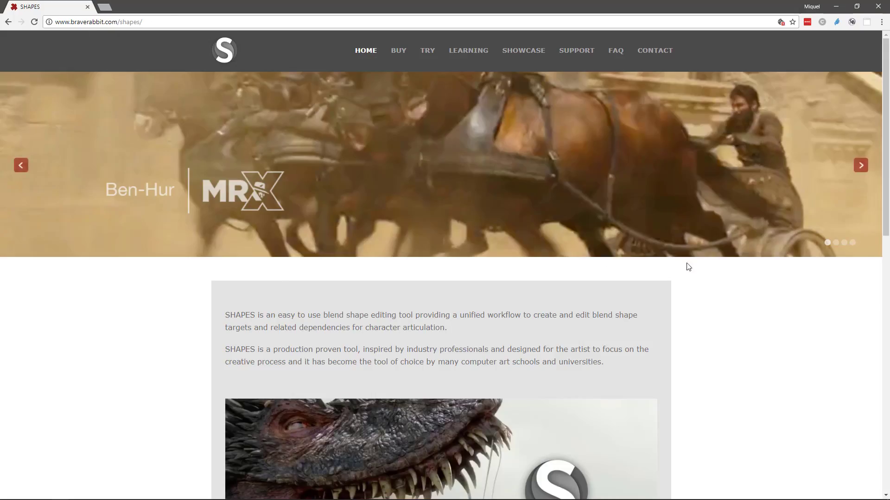
{"action": "mouse_move", "coordinate": [444, 58]}
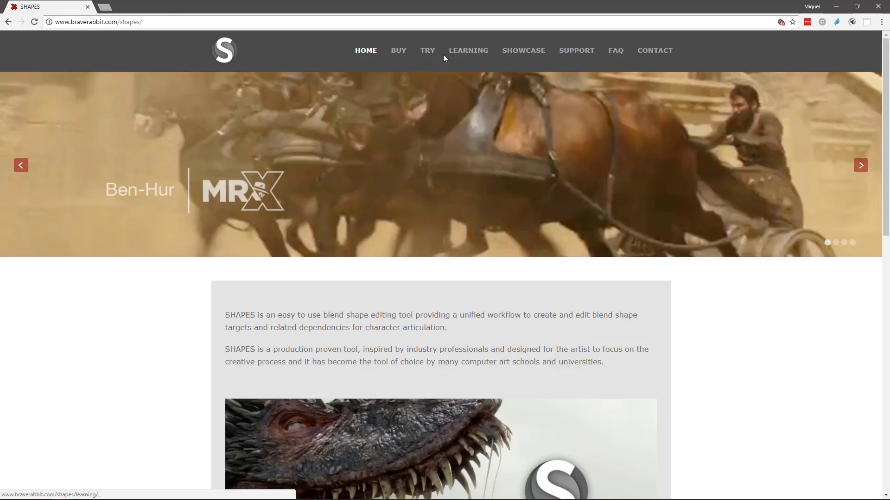
{"action": "left_click", "coordinate": [426, 50]}
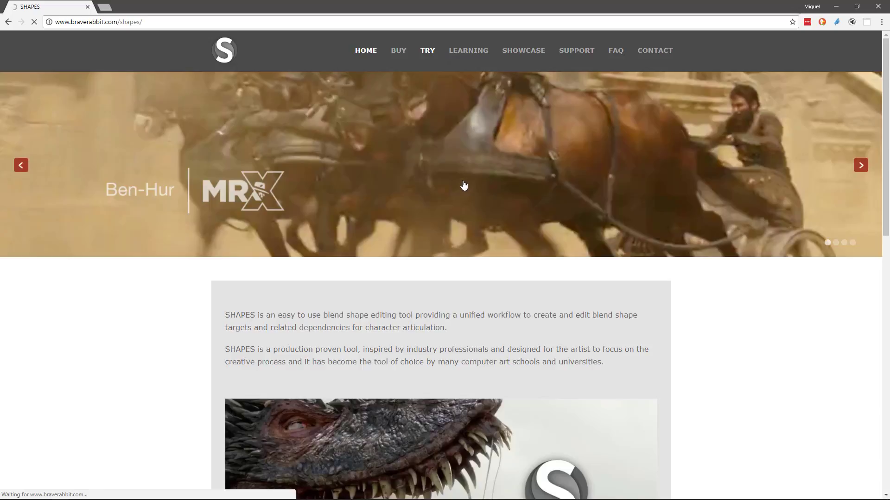
{"action": "left_click", "coordinate": [427, 50]}
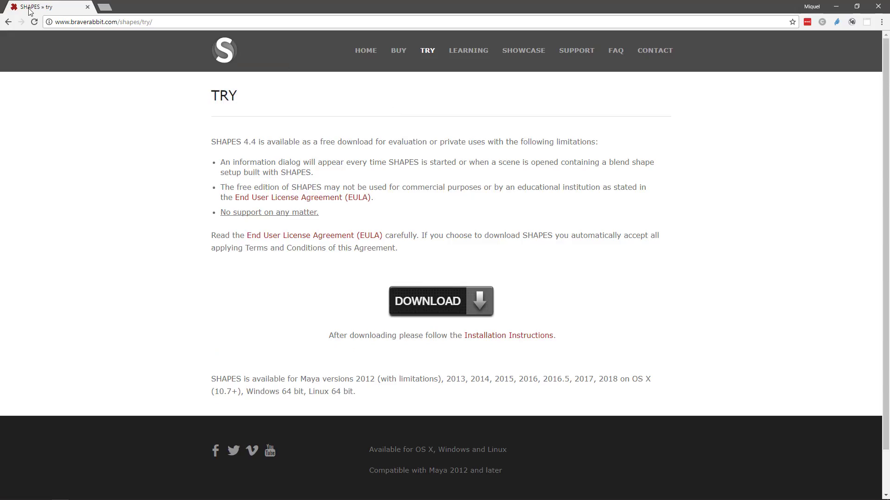
{"action": "left_click", "coordinate": [365, 50]}
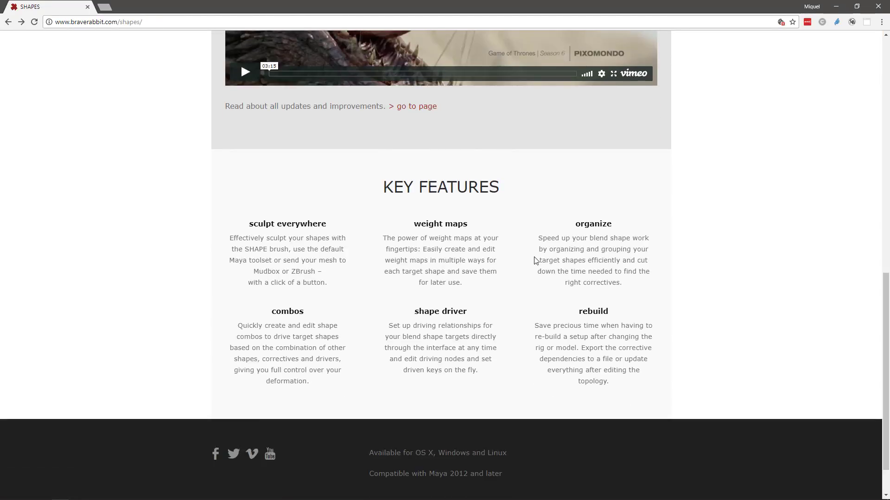
{"action": "scroll", "scroll_direction": "up", "scroll_amount": 3}
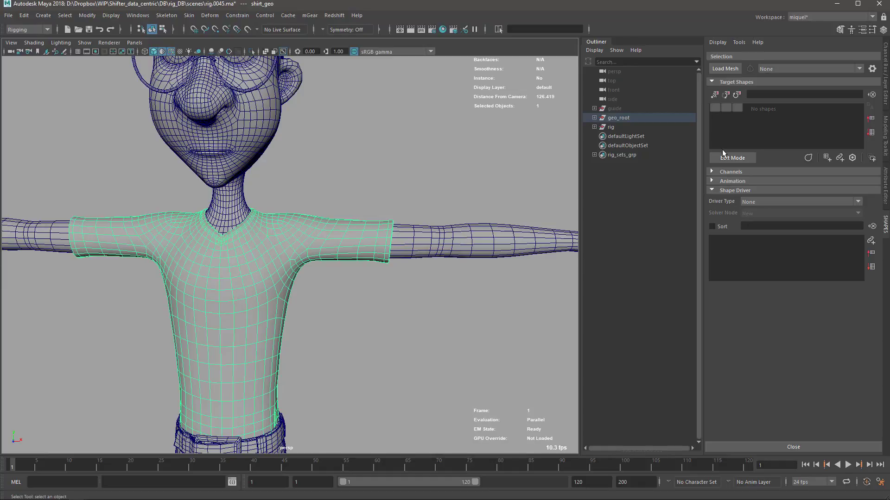
{"action": "mouse_move", "coordinate": [651, 70]}
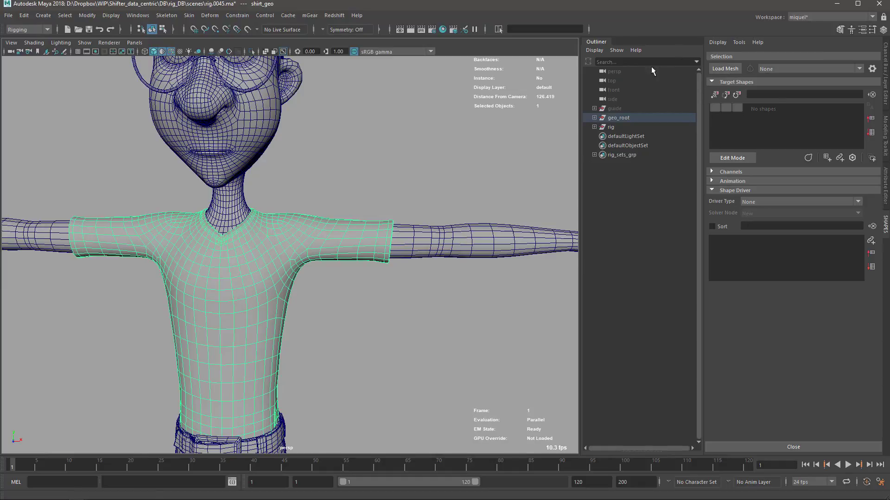
{"action": "mouse_move", "coordinate": [718, 59]}
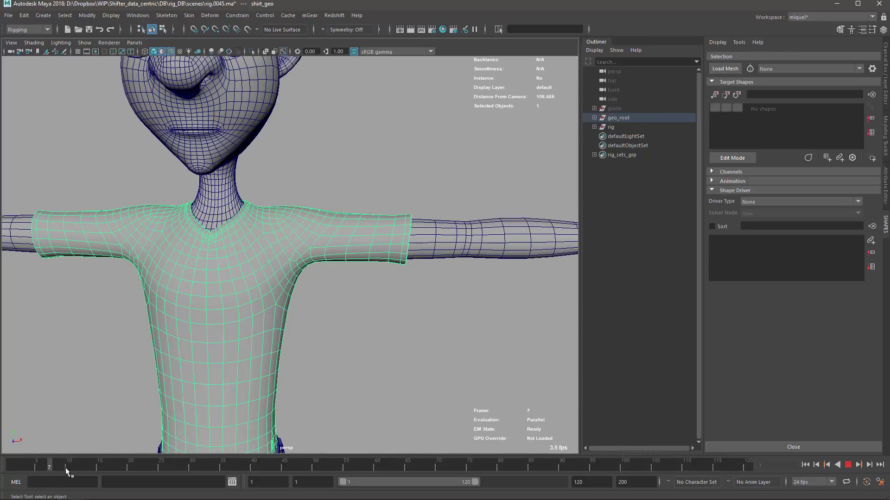
- Jump to frame 8 and enter SHAPES Edit Mode for a new shirt corrective
{"action": "left_click", "coordinate": [61, 465]}
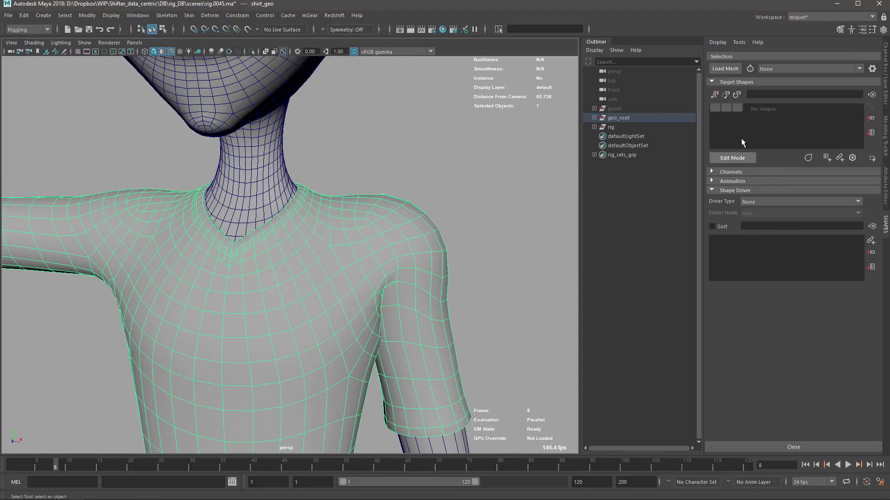
{"action": "left_click", "coordinate": [731, 158]}
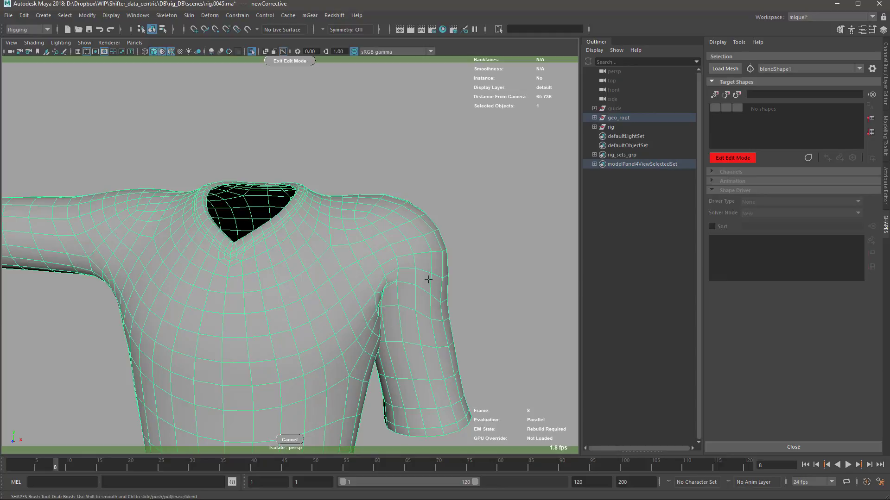
{"action": "mouse_move", "coordinate": [420, 287]}
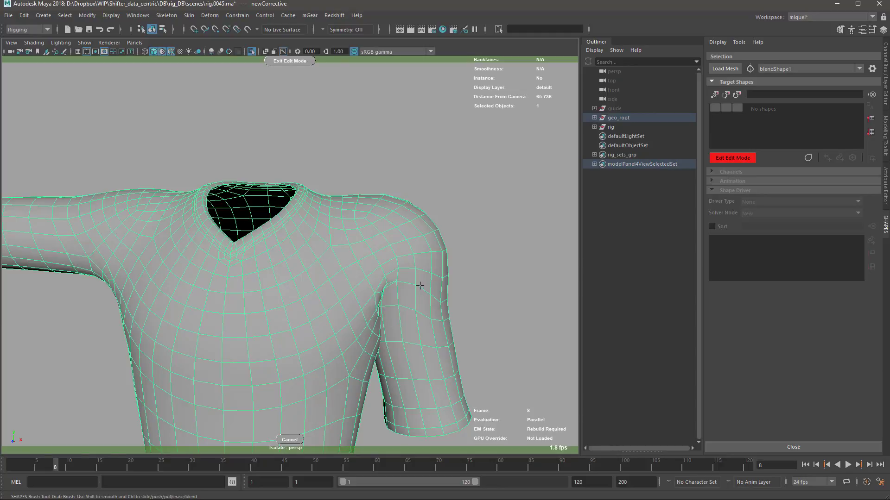
{"action": "mouse_move", "coordinate": [689, 116]}
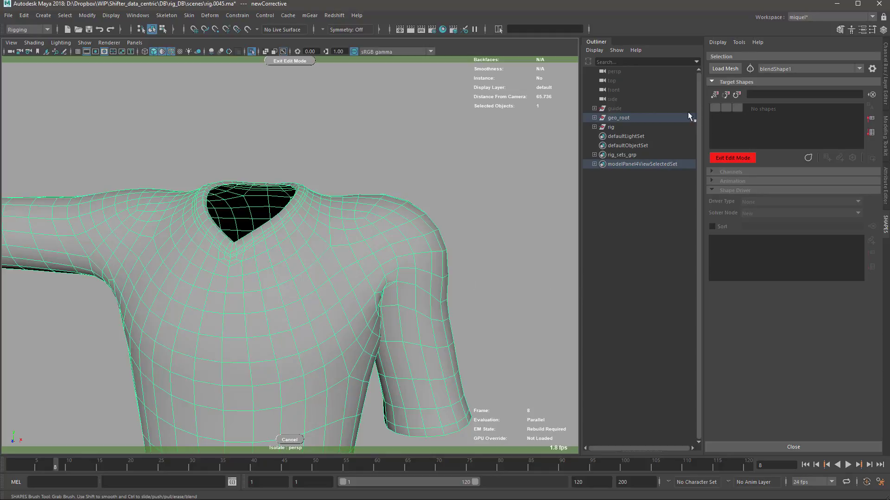
{"action": "mouse_move", "coordinate": [804, 82]}
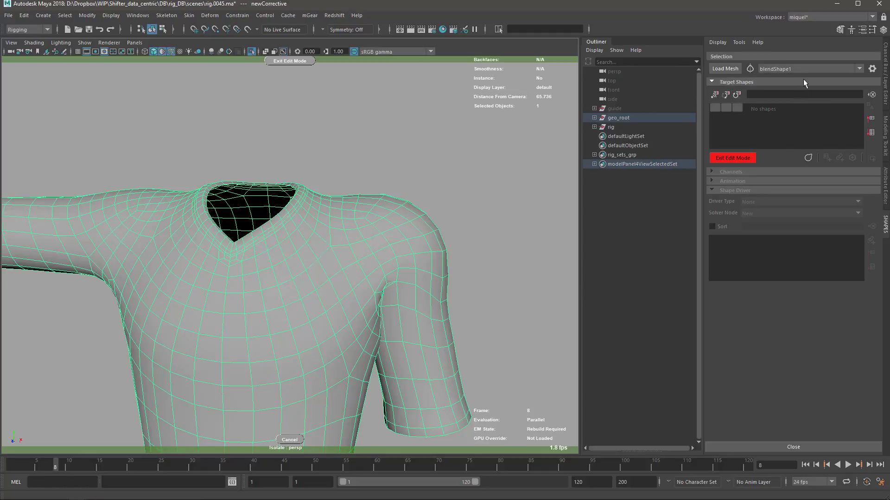
{"action": "mouse_move", "coordinate": [787, 86]}
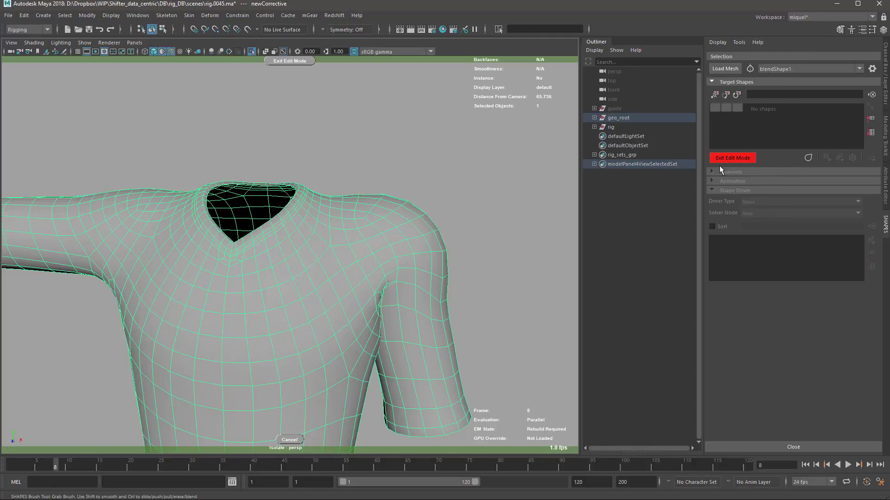
{"action": "mouse_move", "coordinate": [460, 194]}
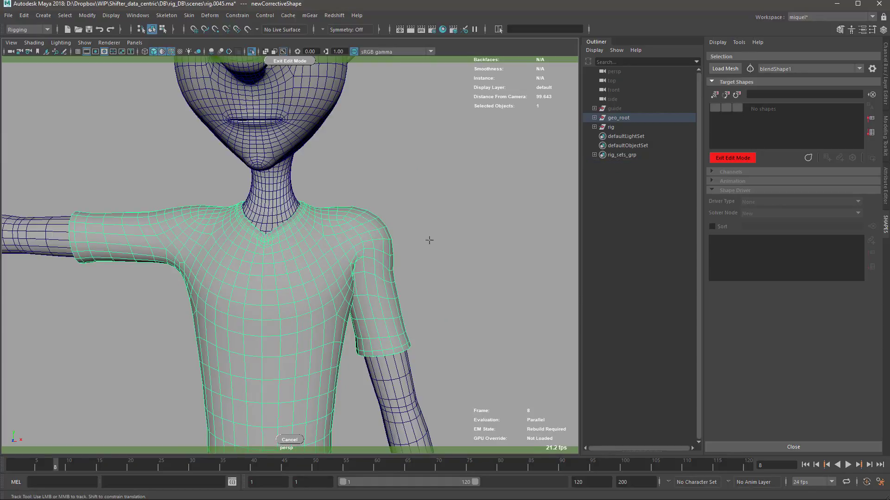
- Zoom the view while sculpting the shirt's shoulder and upper arm
{"action": "scroll", "scroll_direction": "down", "scroll_amount": 3}
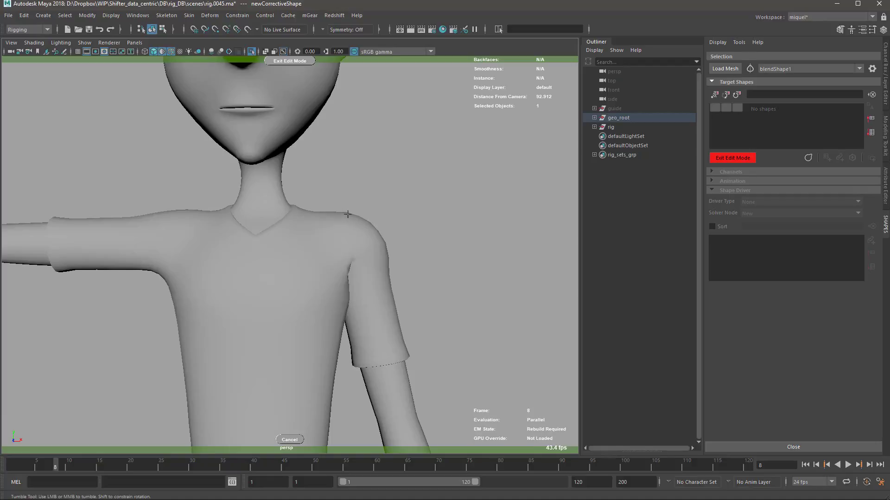
{"action": "mouse_move", "coordinate": [383, 251]}
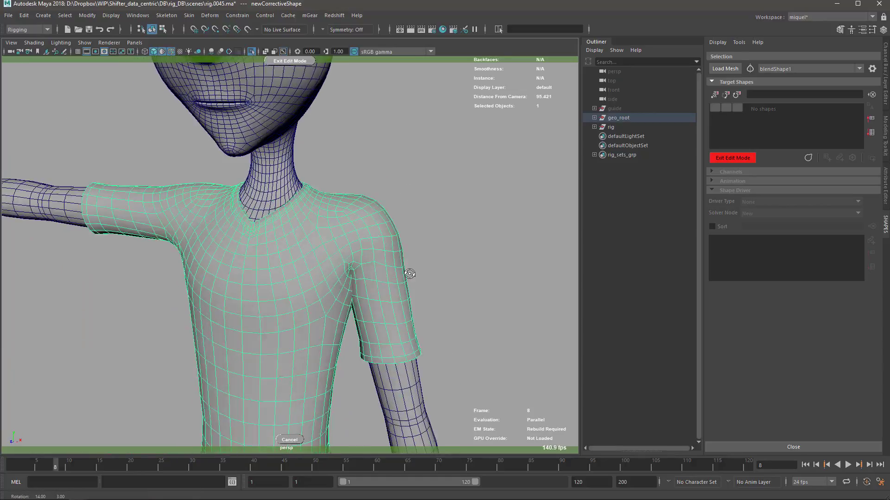
- Exit Edit Mode and rename the new corrective target to arm_down_L
{"action": "left_click", "coordinate": [731, 158]}
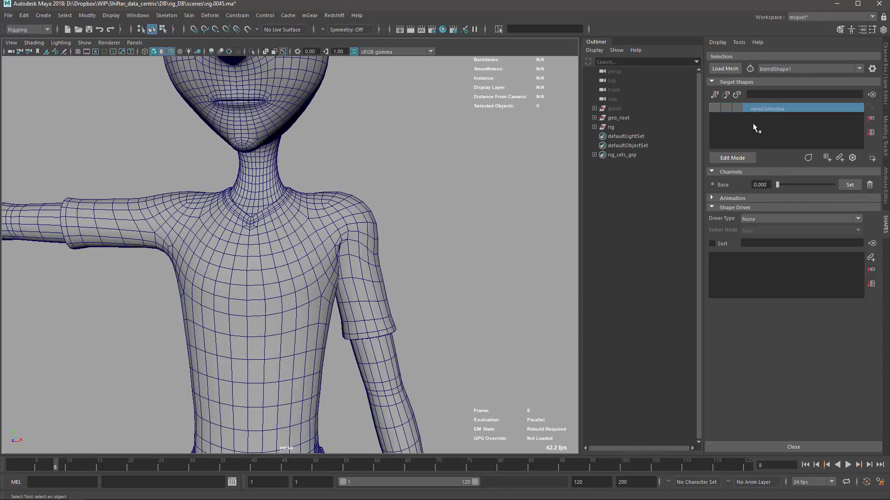
{"action": "double_click", "coordinate": [767, 107]}
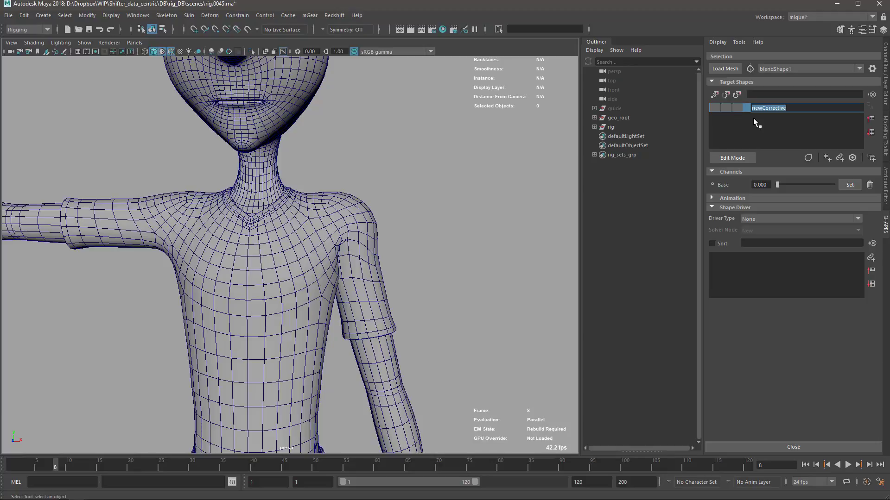
{"action": "type", "text": "sho"}
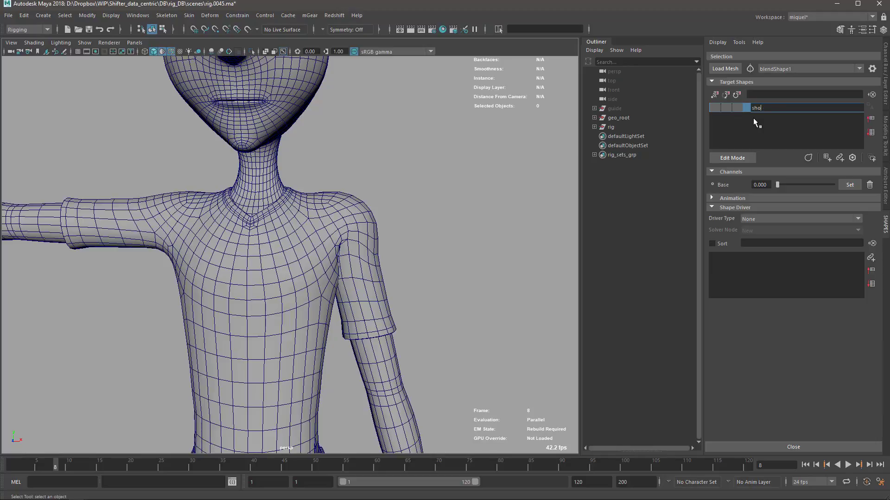
{"action": "type", "text": "arm_do"}
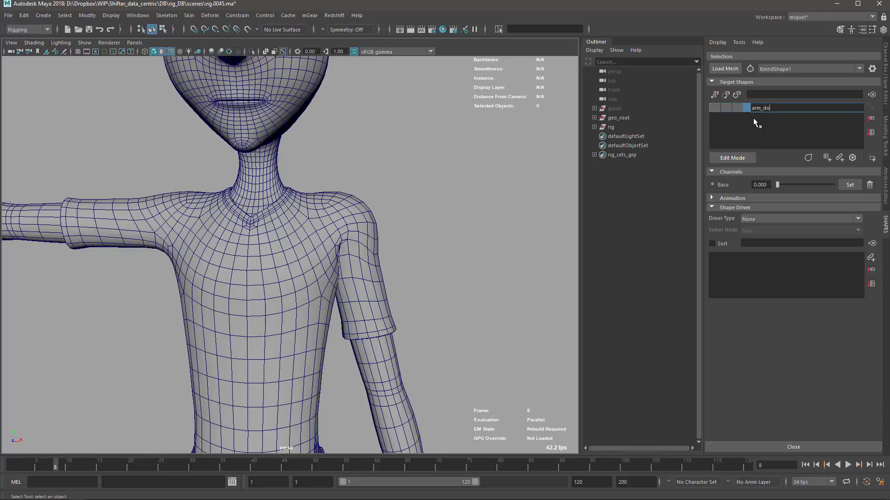
{"action": "type", "text": "arm_down_L"}
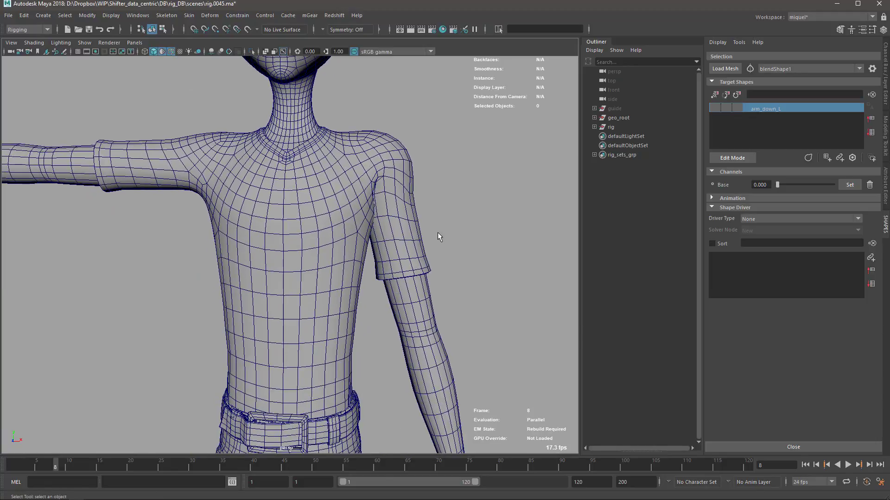
{"action": "mouse_move", "coordinate": [770, 128]}
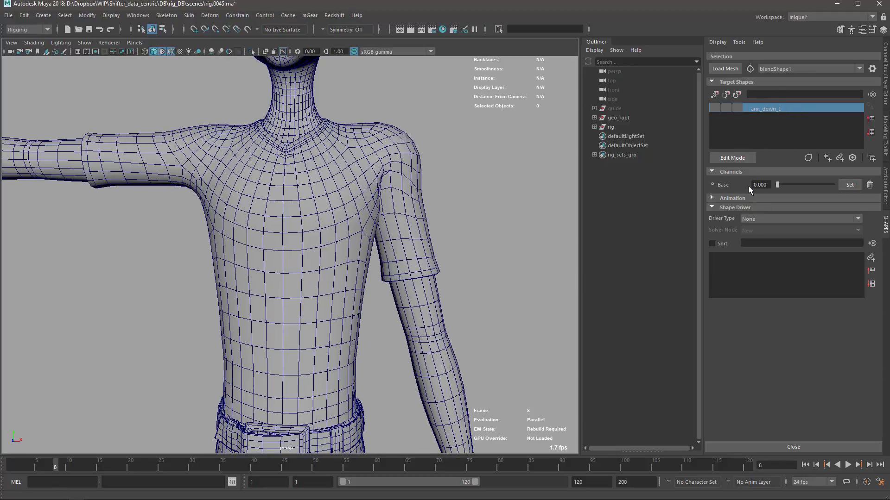
- Create the opposite target arm_down_R from arm_down_L, select both and play to test
{"action": "left_click", "coordinate": [711, 197]}
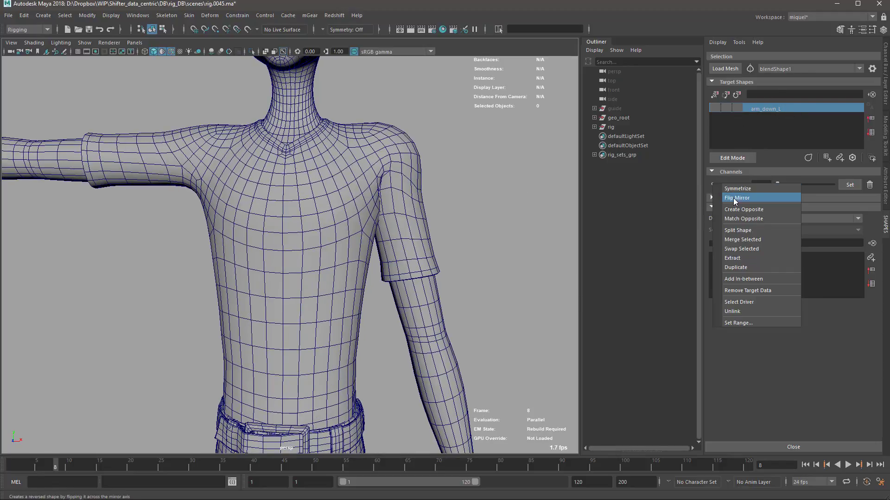
{"action": "mouse_move", "coordinate": [743, 208]}
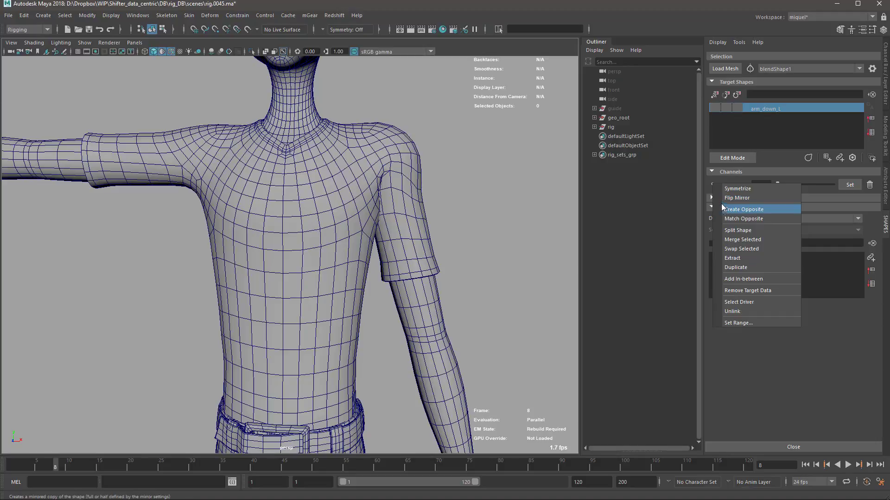
{"action": "mouse_move", "coordinate": [740, 230]}
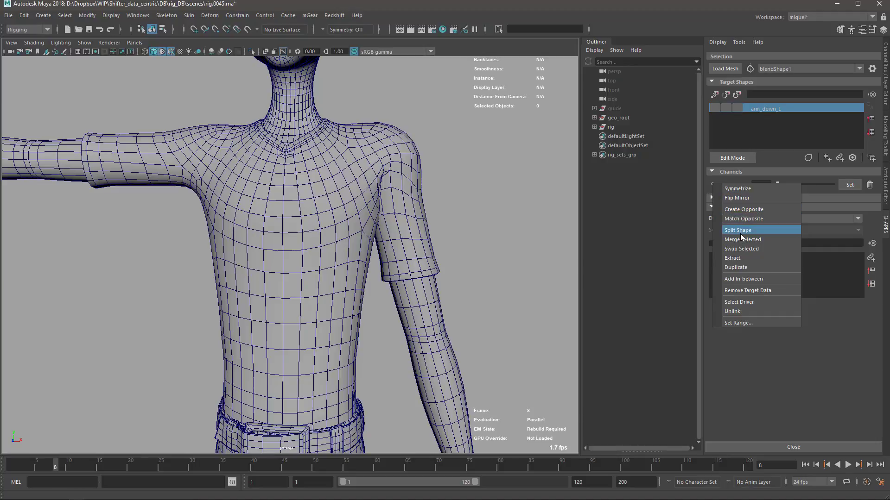
{"action": "mouse_move", "coordinate": [749, 208]}
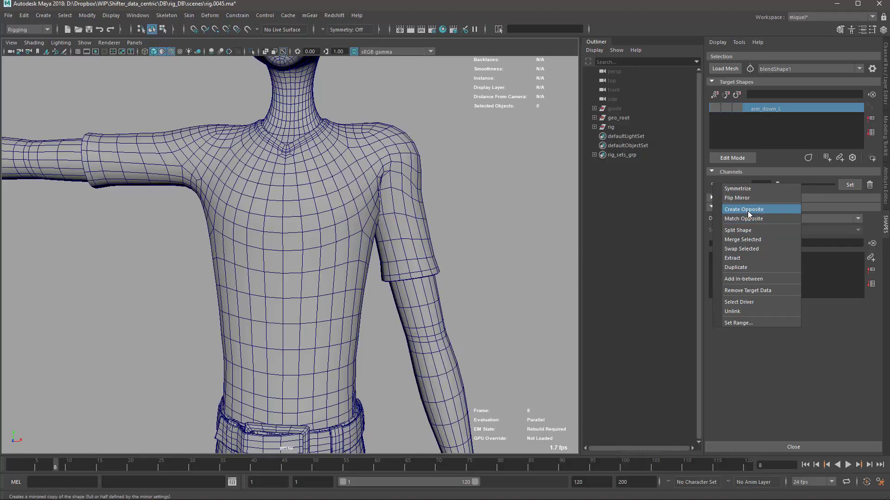
{"action": "left_click", "coordinate": [744, 210]}
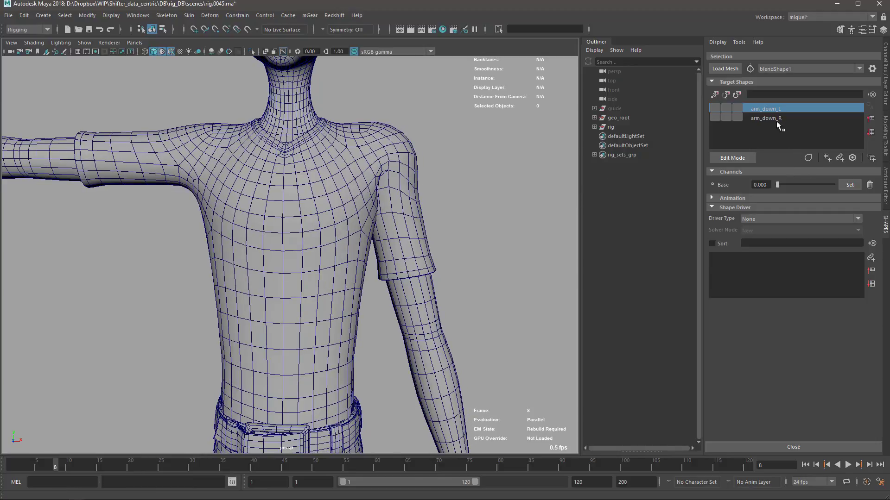
{"action": "left_click", "coordinate": [765, 118]}
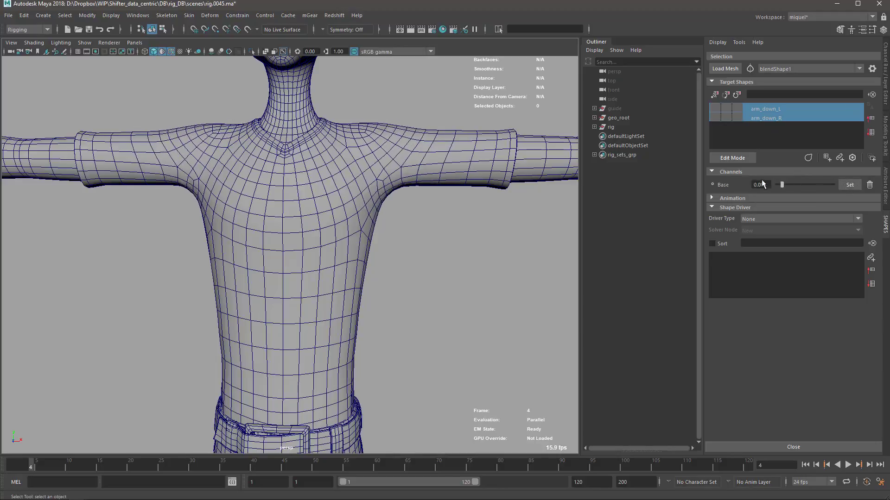
{"action": "left_click", "coordinate": [848, 464]}
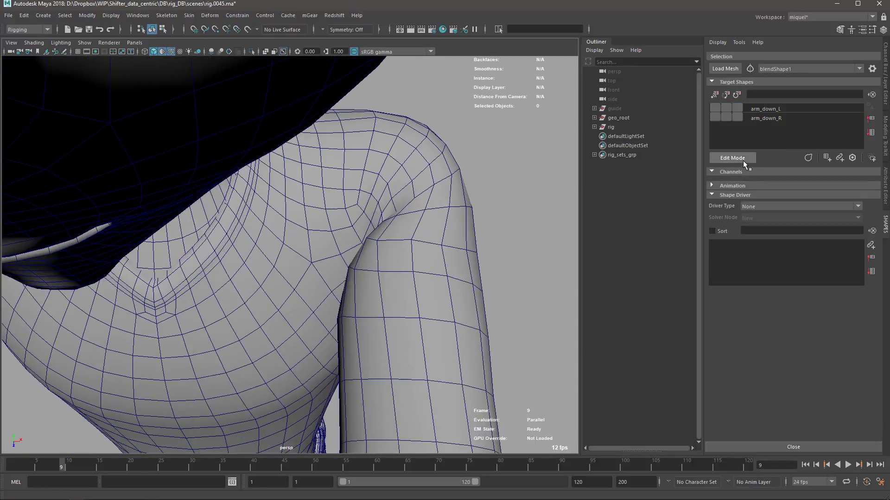
- Enter Edit Mode for a forward-arm corrective and orbit around the shoulder
{"action": "left_click", "coordinate": [731, 157]}
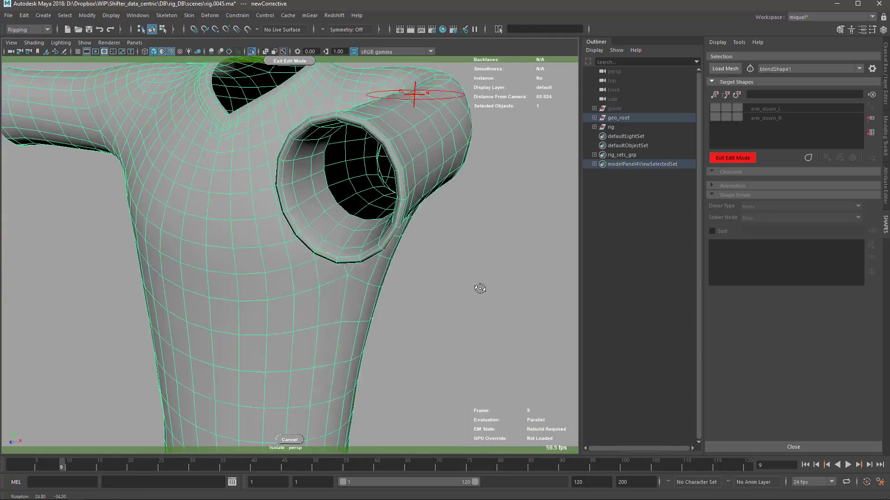
{"action": "left_click_drag", "start_coordinate": [340, 227], "coordinate": [284, 283]}
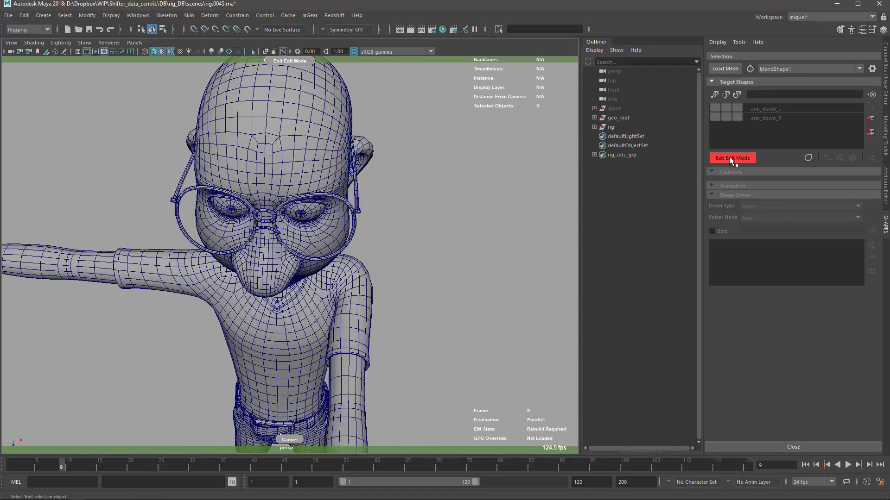
- Exit Edit Mode to store the forward-arm corrective as arm_front_L
{"action": "left_click", "coordinate": [732, 157]}
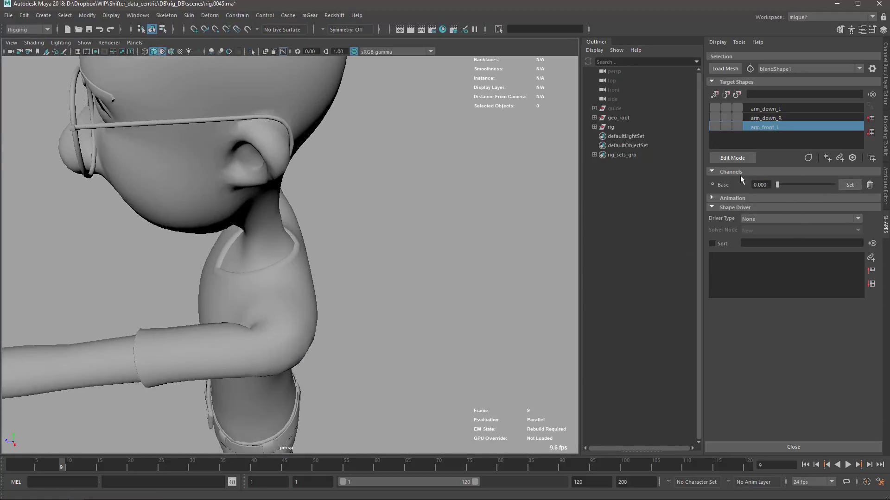
{"action": "mouse_move", "coordinate": [411, 295]}
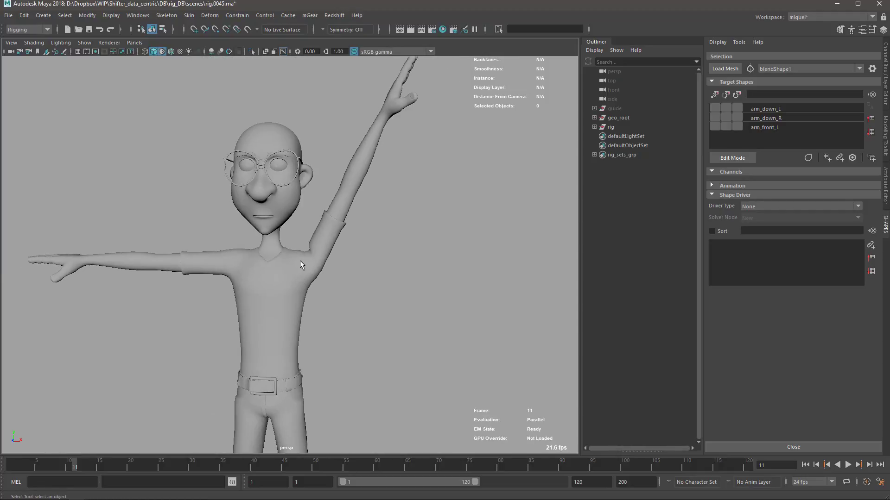
{"action": "mouse_move", "coordinate": [287, 228]}
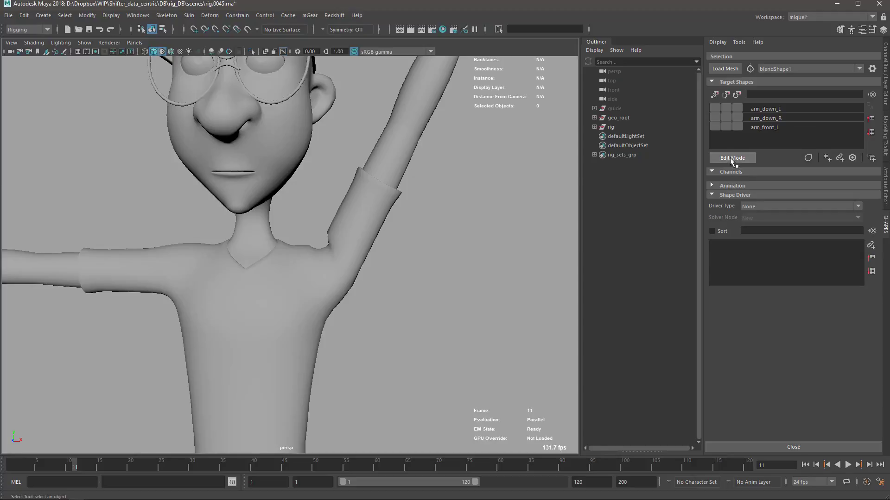
{"action": "mouse_move", "coordinate": [724, 168]}
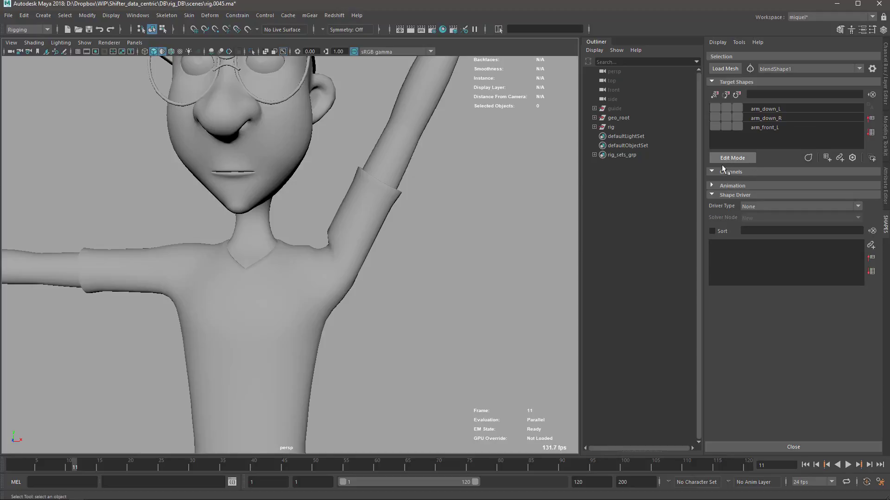
- Enter Edit Mode for a raised-arm corrective on the isolated shirt at frame 11
{"action": "left_click", "coordinate": [731, 157]}
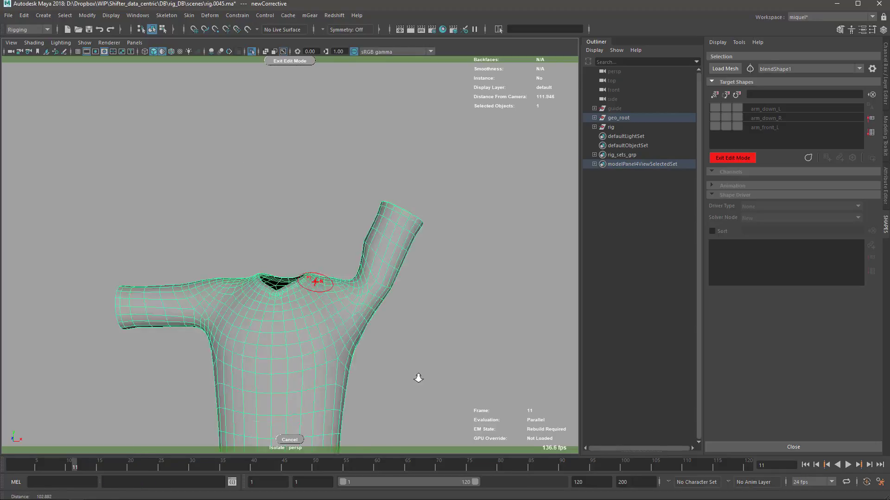
- Exit Edit Mode to store the raised-arm corrective as a fourth target
{"action": "left_click", "coordinate": [350, 299]}
{"action": "type", "text": "a"}
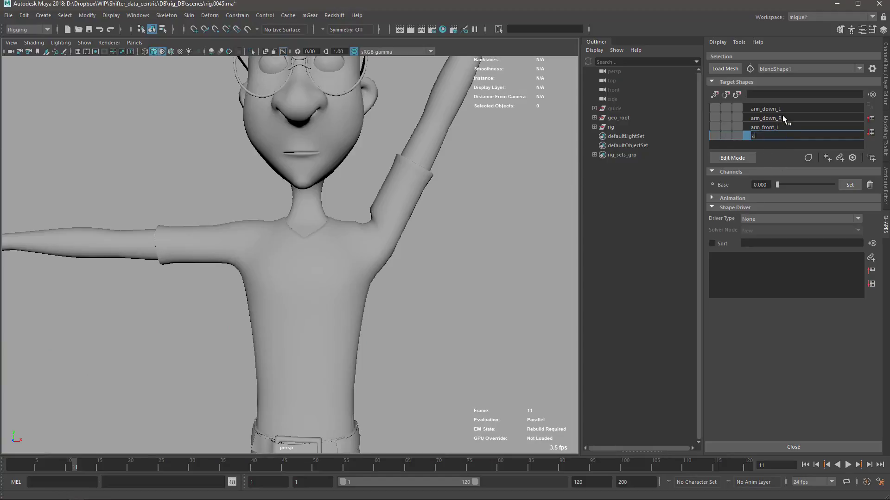
- Name the new shirt target arm_up_L
{"action": "type", "text": "rm_up_L"}
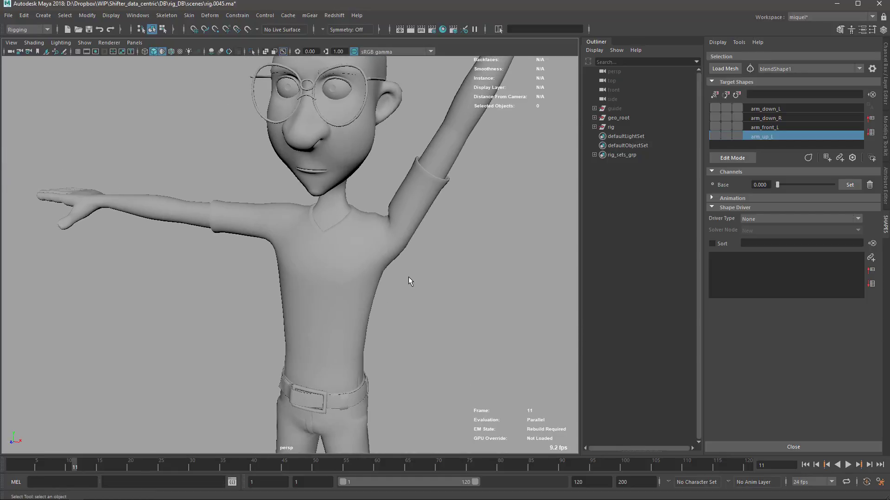
{"action": "mouse_move", "coordinate": [390, 271]}
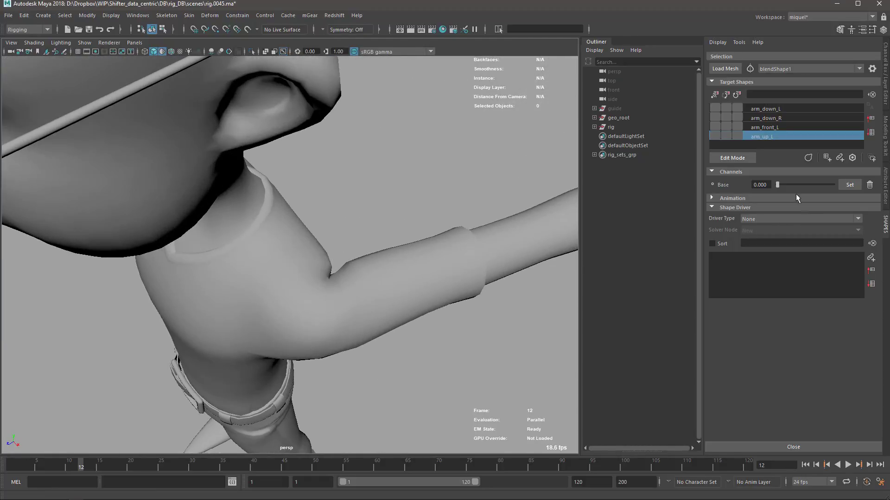
- Enter SHAPES edit mode on shirt_geo for the arm_up_L target at frame 12
{"action": "left_click", "coordinate": [318, 340]}
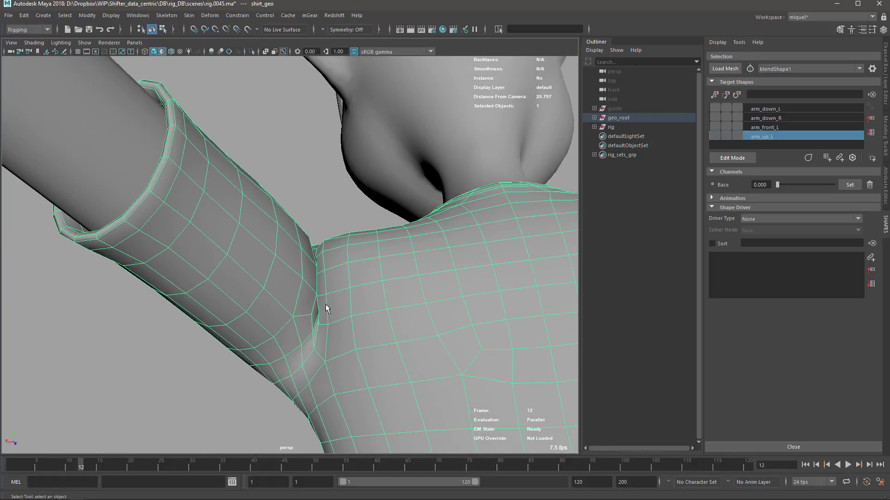
{"action": "left_click", "coordinate": [731, 158]}
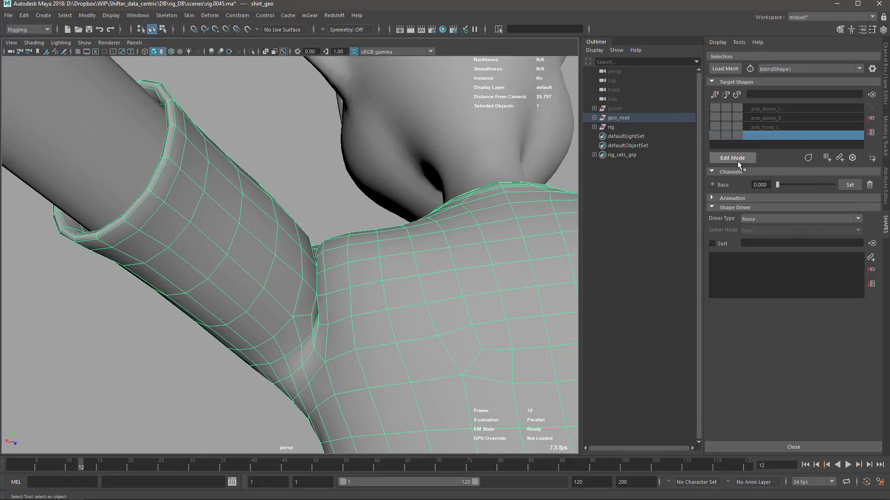
{"action": "left_click", "coordinate": [732, 157]}
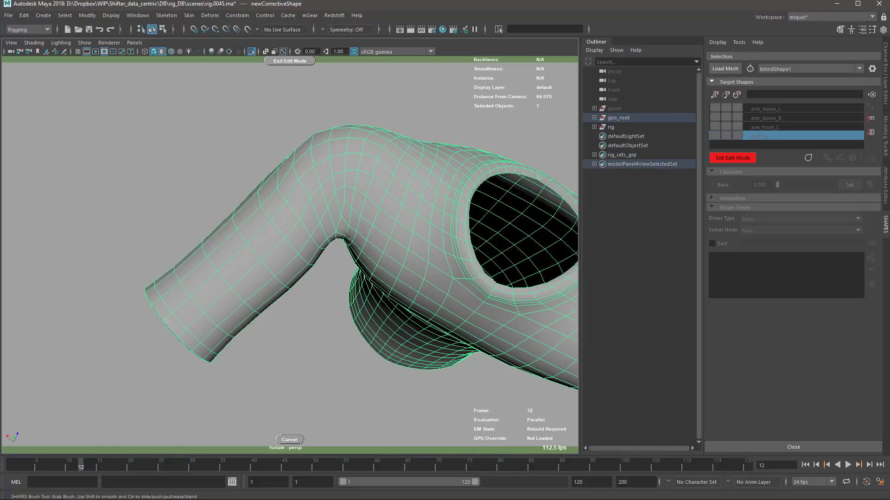
- Sculpt the shirt's shoulder with the Grab brush and add it as newCorrective
{"action": "left_click_drag", "start_coordinate": [340, 227], "coordinate": [300, 158]}
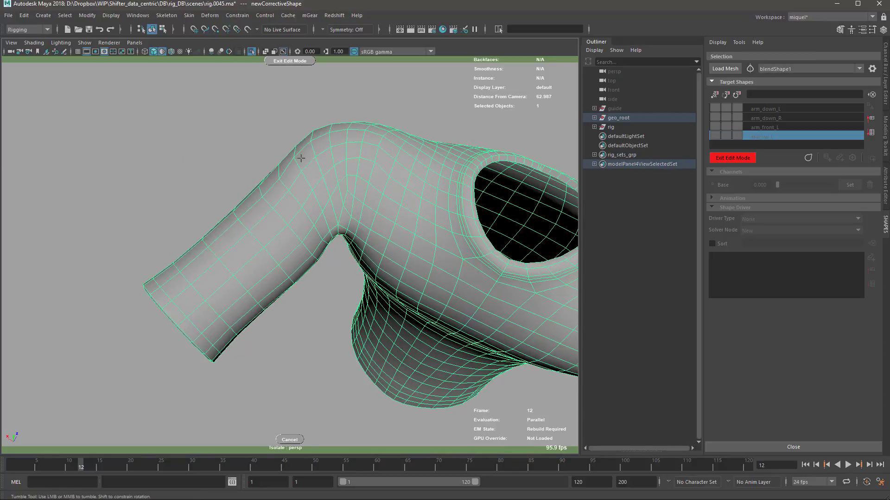
{"action": "left_click_drag", "start_coordinate": [300, 159], "coordinate": [359, 198]}
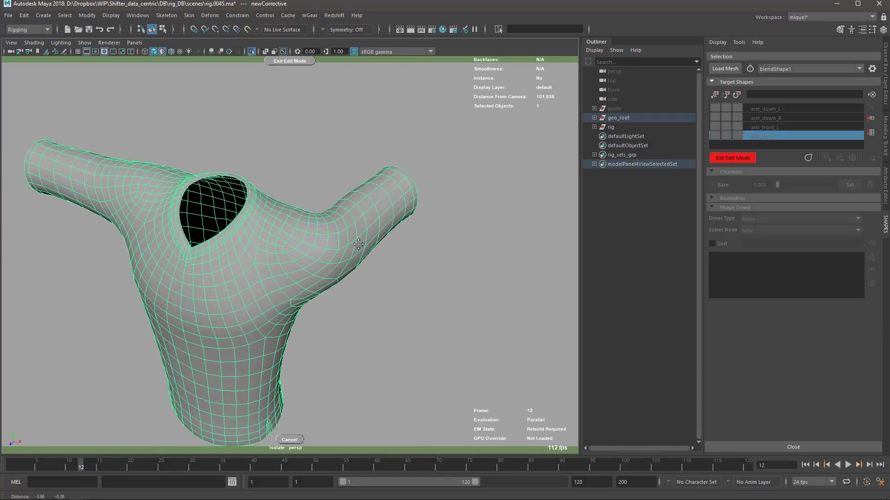
{"action": "left_click", "coordinate": [732, 158]}
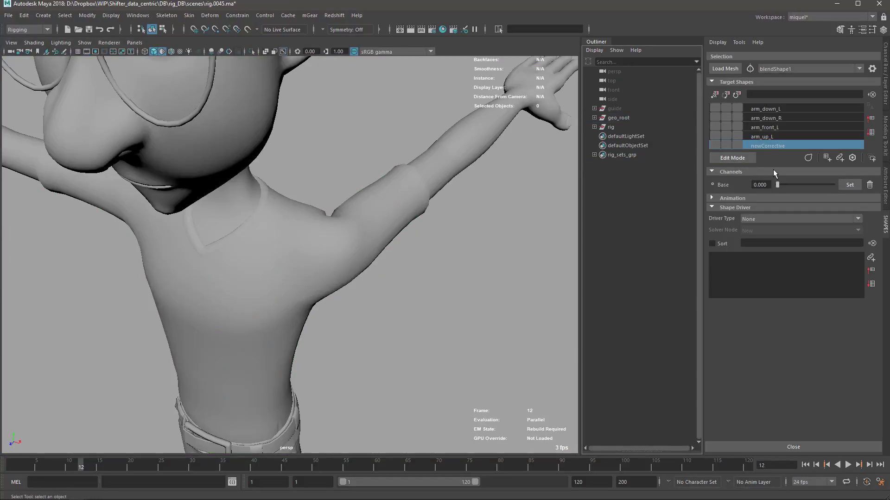
- Rename the fifth shirt target arm_back_L and select arms_geo for the bent-arm pose
{"action": "double_click", "coordinate": [767, 146]}
{"action": "type", "text": "arm_back_"}
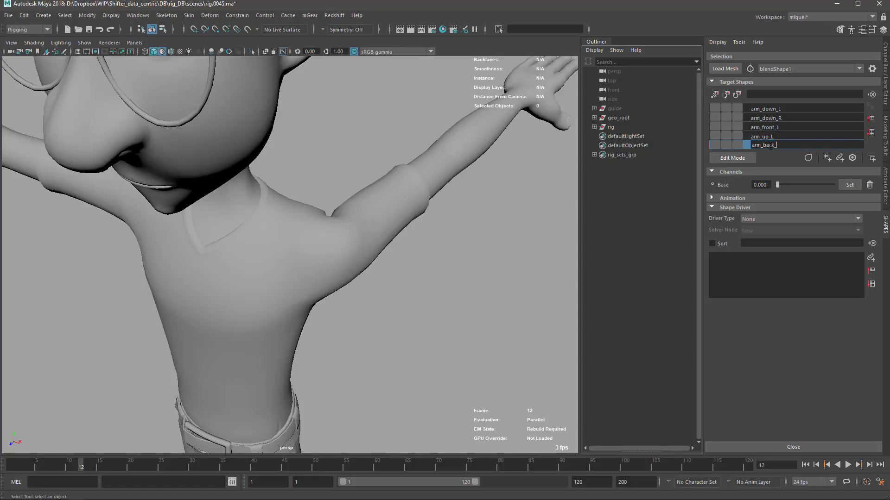
{"action": "left_click", "coordinate": [789, 146]}
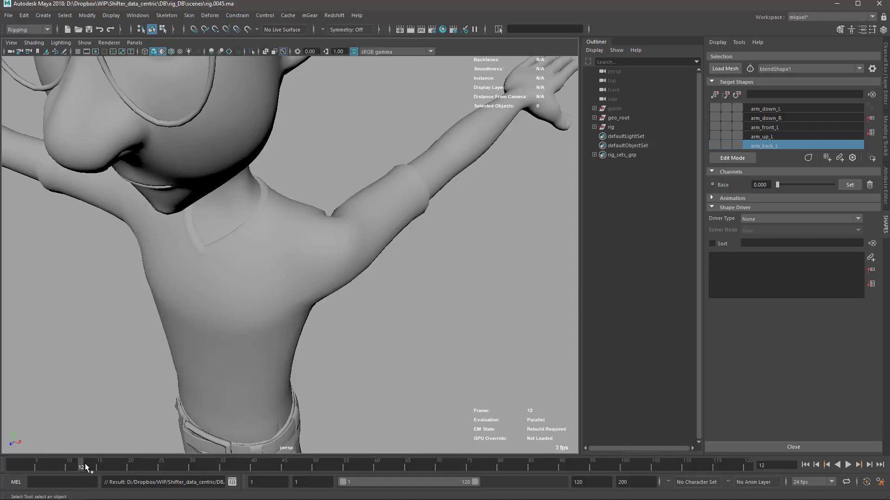
{"action": "left_click", "coordinate": [846, 464]}
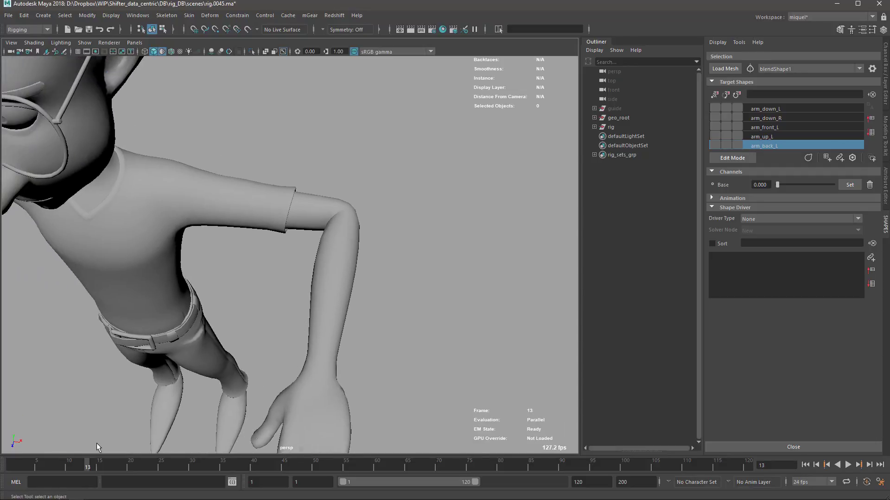
{"action": "left_click", "coordinate": [804, 464]}
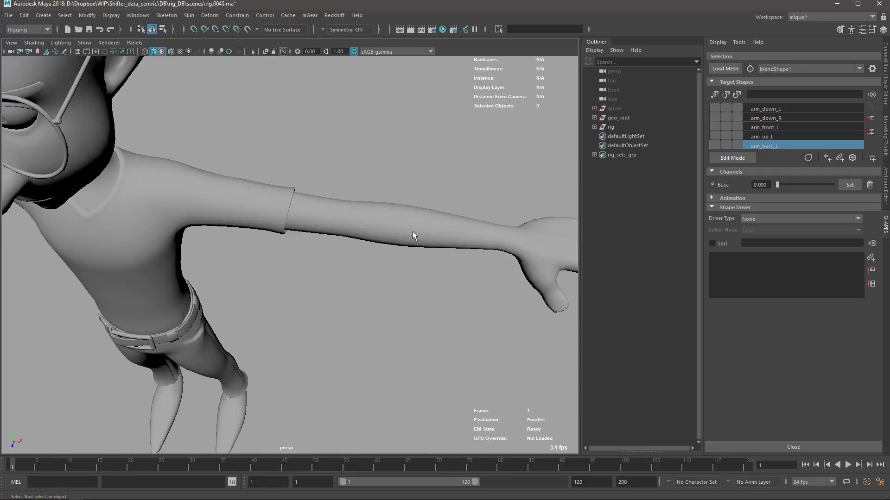
{"action": "left_click", "coordinate": [617, 117]}
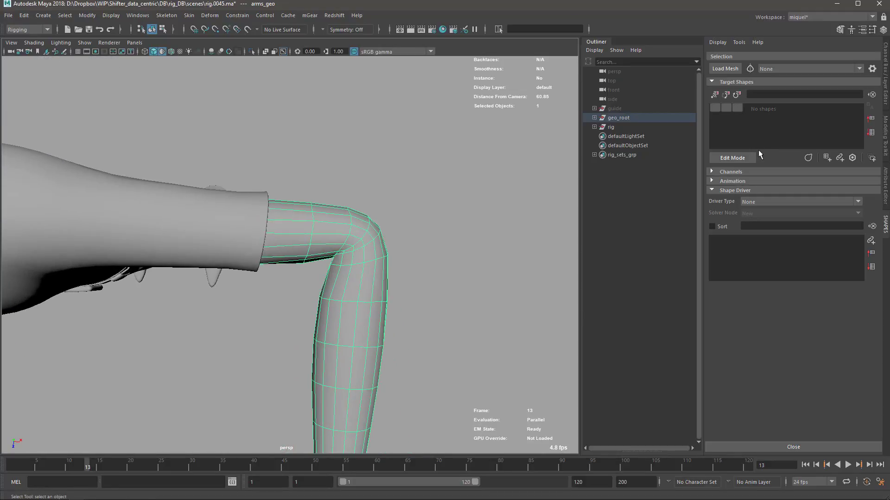
- Sculpt the bent elbow on arms_geo at frame 13 as a first newCorrective target
{"action": "left_click", "coordinate": [731, 157]}
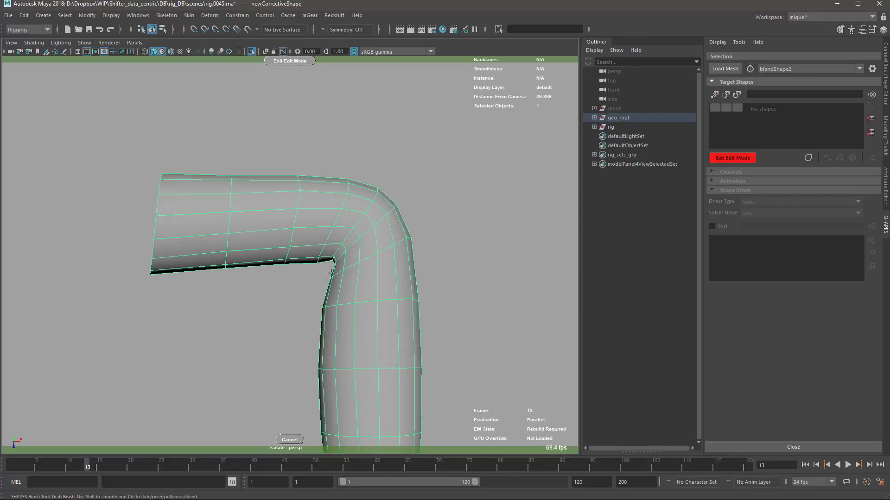
{"action": "mouse_move", "coordinate": [484, 255]}
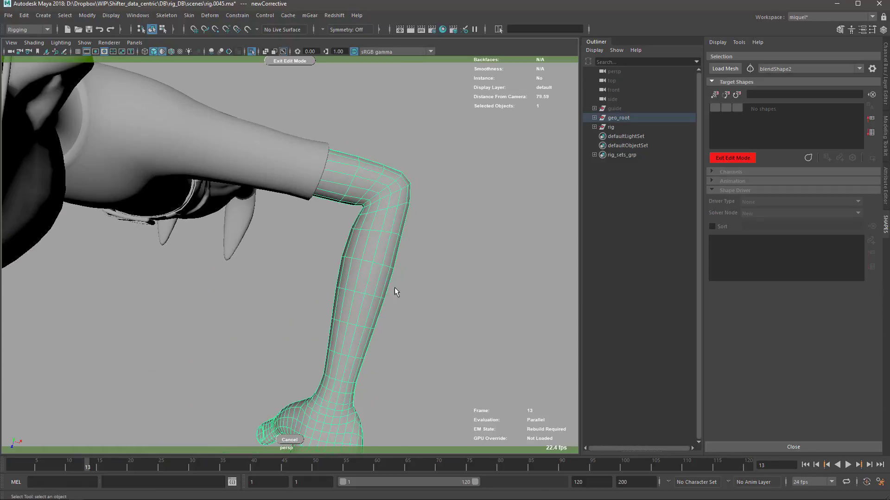
{"action": "mouse_move", "coordinate": [387, 266]}
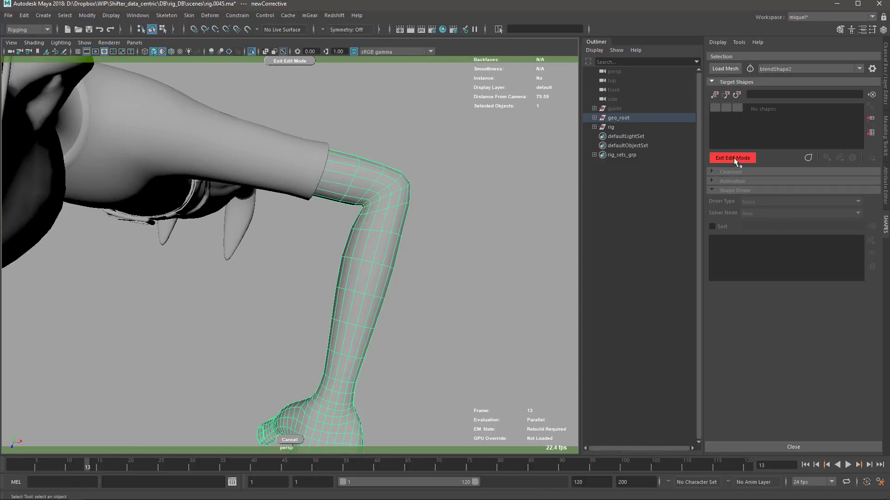
{"action": "left_click", "coordinate": [732, 157]}
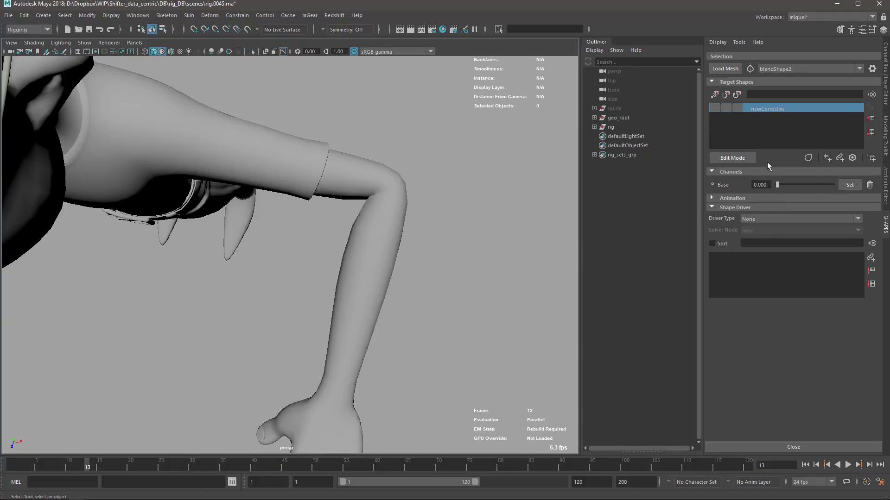
- Rename the arms corrective from newCorrective to elbow_90_L
{"action": "double_click", "coordinate": [767, 107]}
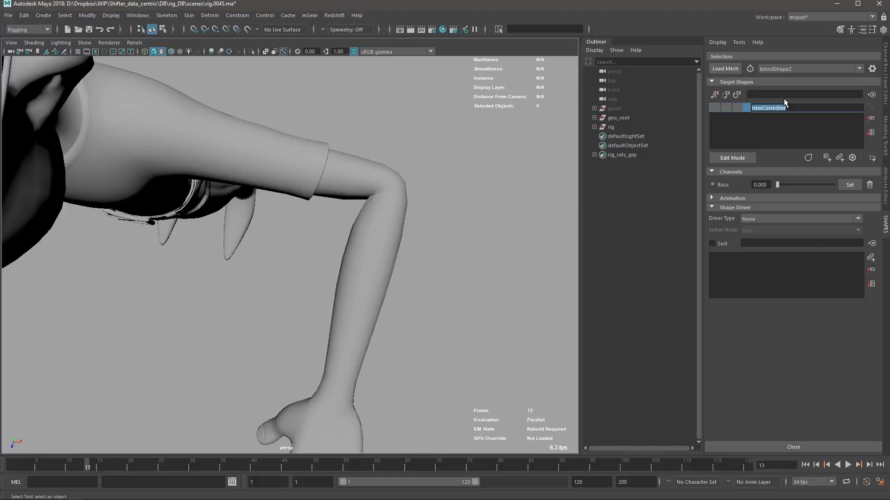
{"action": "type", "text": "elbow_90"}
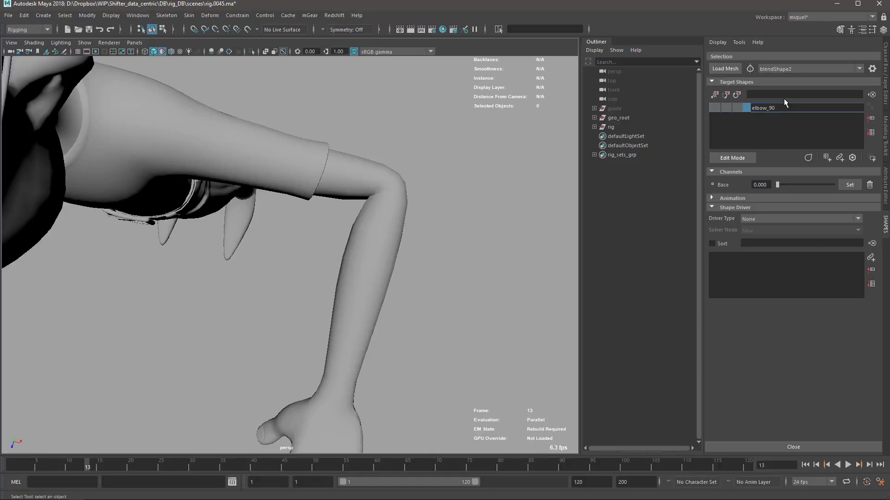
{"action": "double_click", "coordinate": [763, 107]}
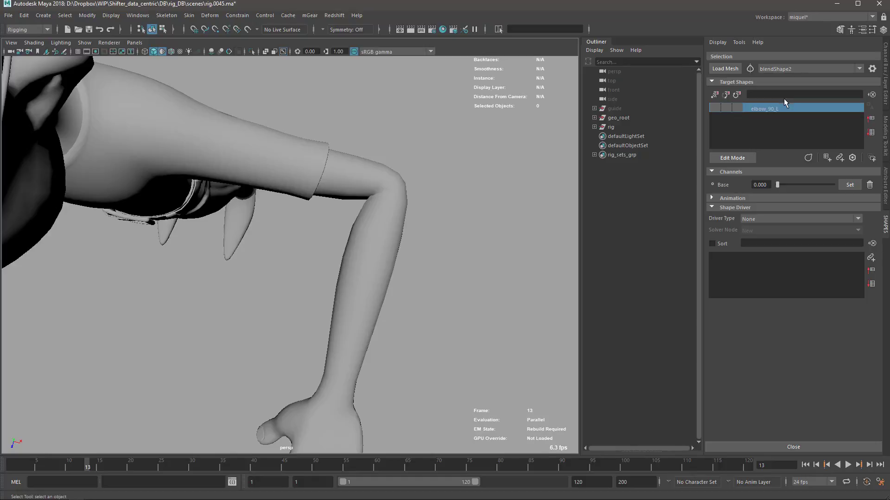
{"action": "mouse_move", "coordinate": [359, 254]}
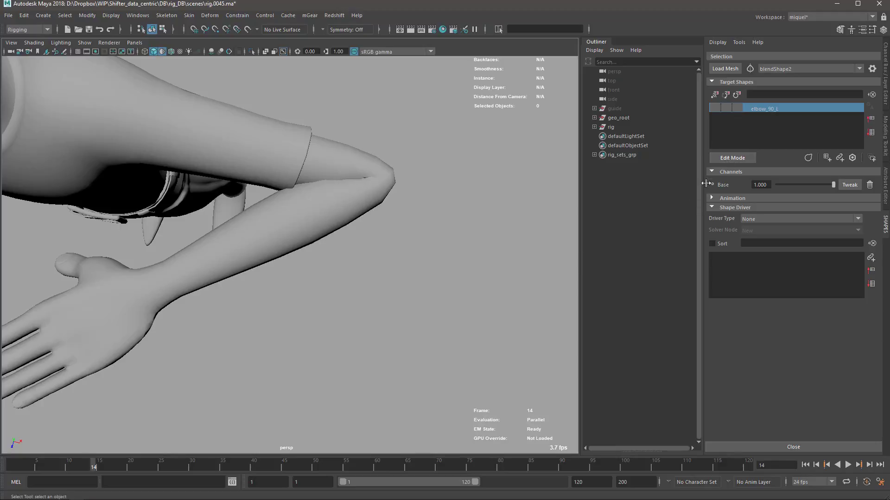
- Add a second newCorrective target to arms_geo at frame 14 below elbow_90_L
{"action": "left_click", "coordinate": [731, 158]}
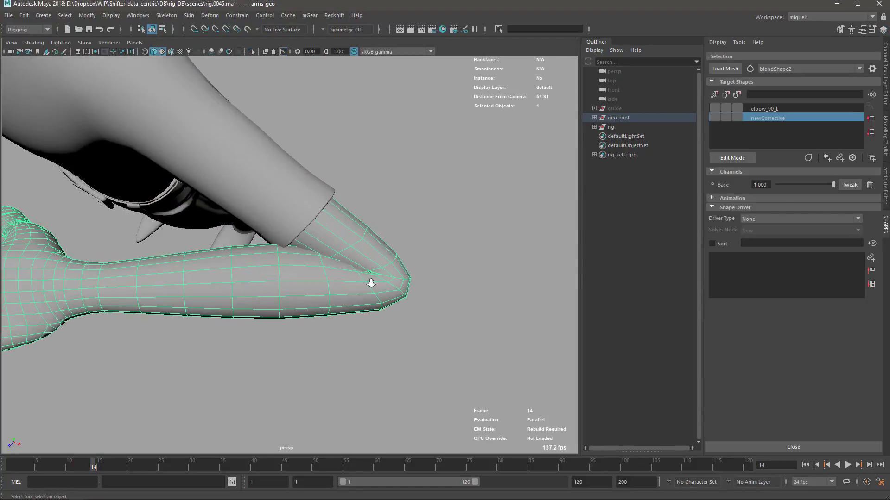
- Rename the second arms corrective elbow_140_L and go to frame 15
{"action": "left_click", "coordinate": [789, 108]}
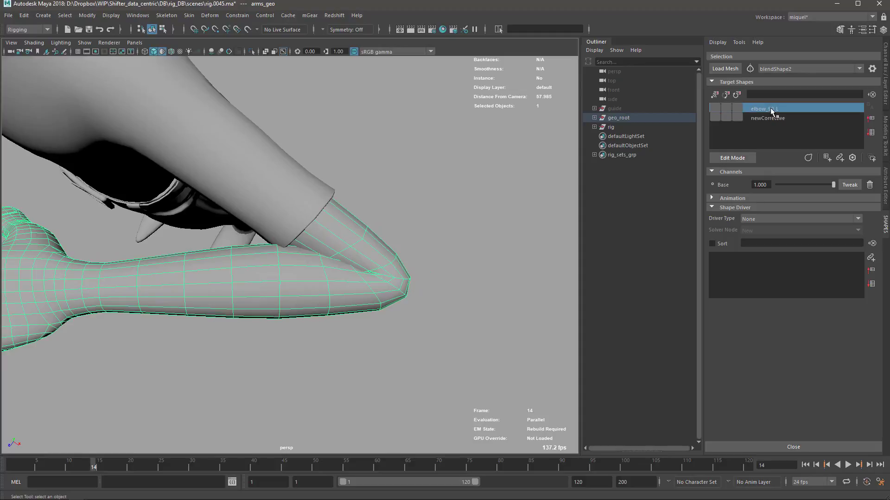
{"action": "double_click", "coordinate": [762, 108]}
{"action": "type", "text": "elbow_140_L"}
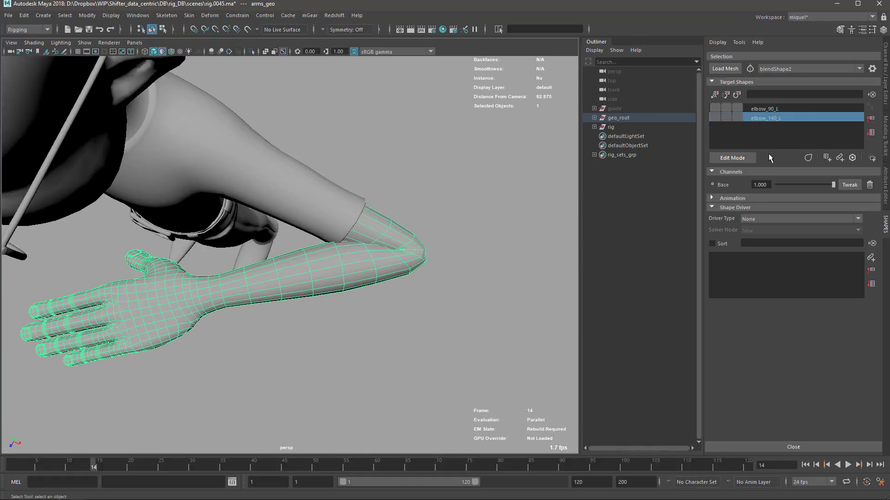
{"action": "left_click", "coordinate": [763, 108]}
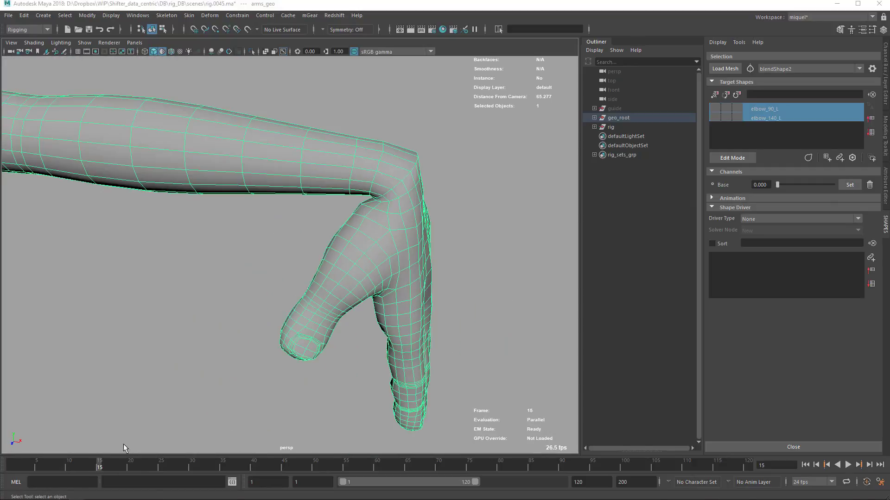
- Open a third arms corrective in SHAPES edit mode for the wrist-down pose
{"action": "left_click", "coordinate": [6, 492]}
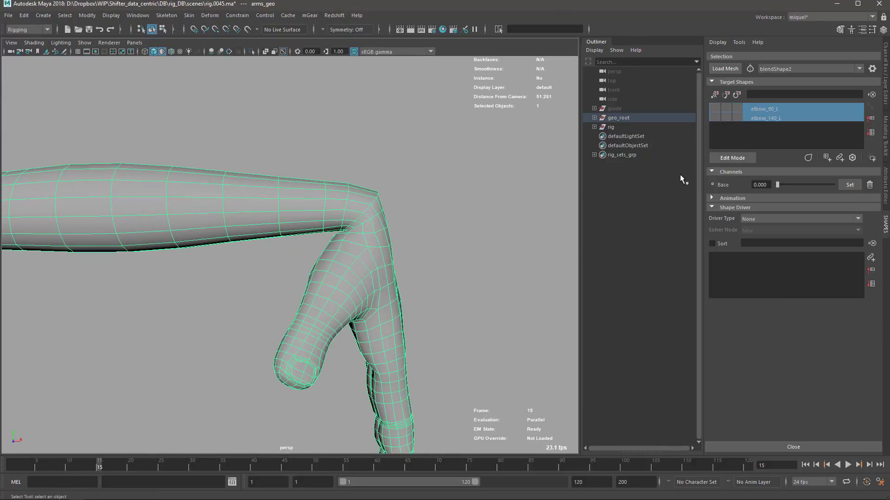
{"action": "left_click", "coordinate": [731, 157]}
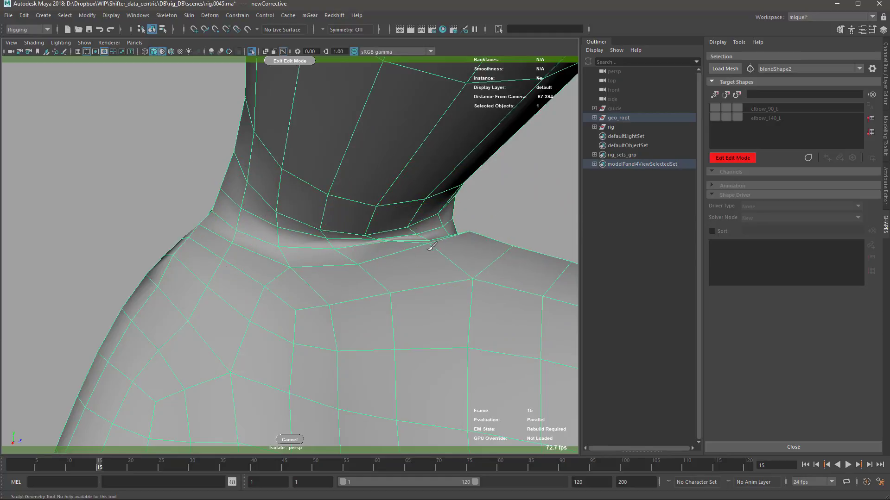
- Sculpt the wrist-down correction and exit edit mode, adding newCorrective as a third arms target
{"action": "left_click", "coordinate": [431, 244]}
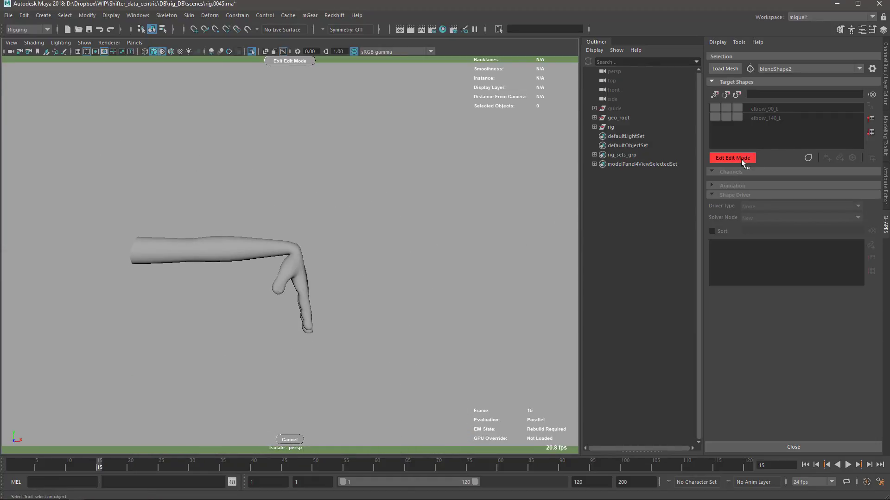
{"action": "left_click", "coordinate": [732, 158]}
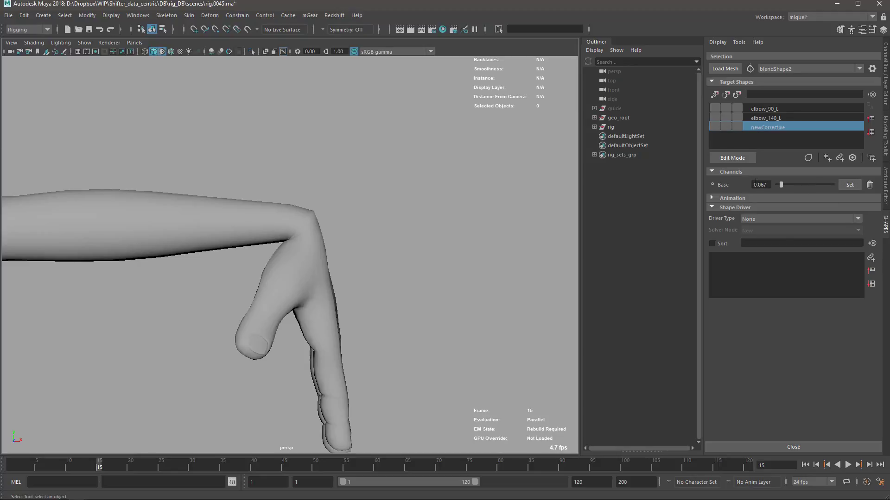
- Rename the third corrective target wrist_down_L and begin editing a new corrective at frame 16
{"action": "double_click", "coordinate": [786, 127]}
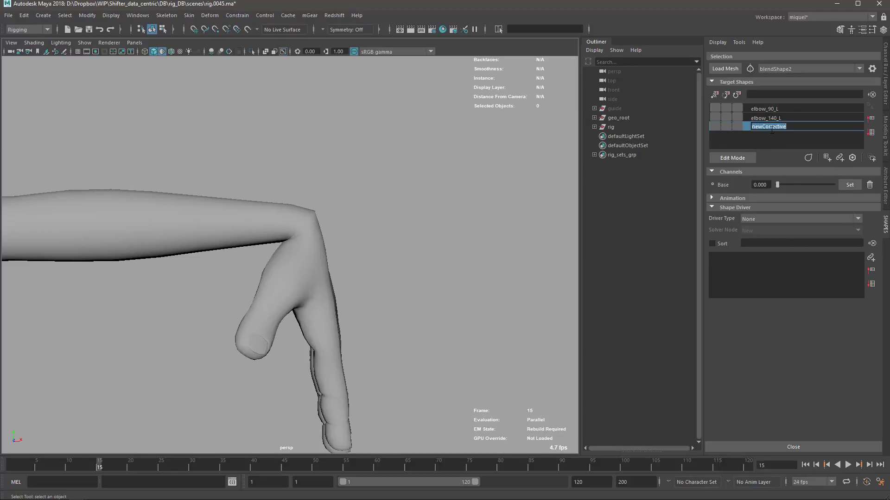
{"action": "type", "text": "wir"}
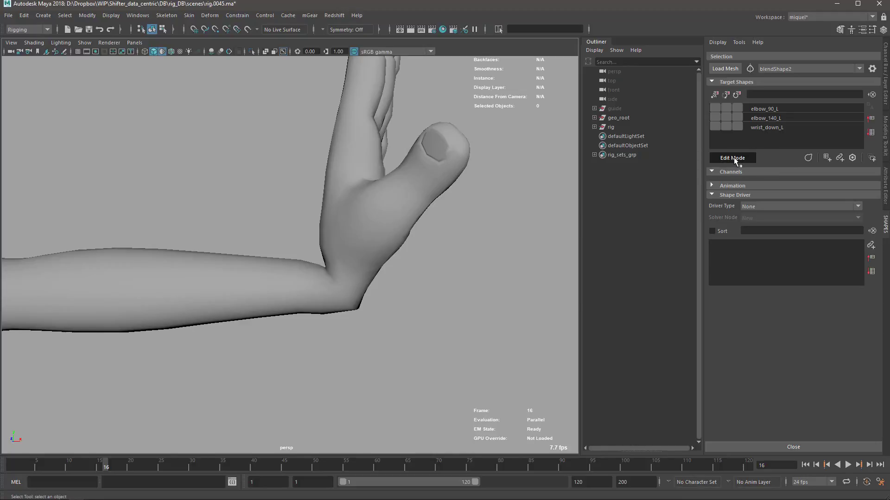
{"action": "left_click", "coordinate": [732, 158]}
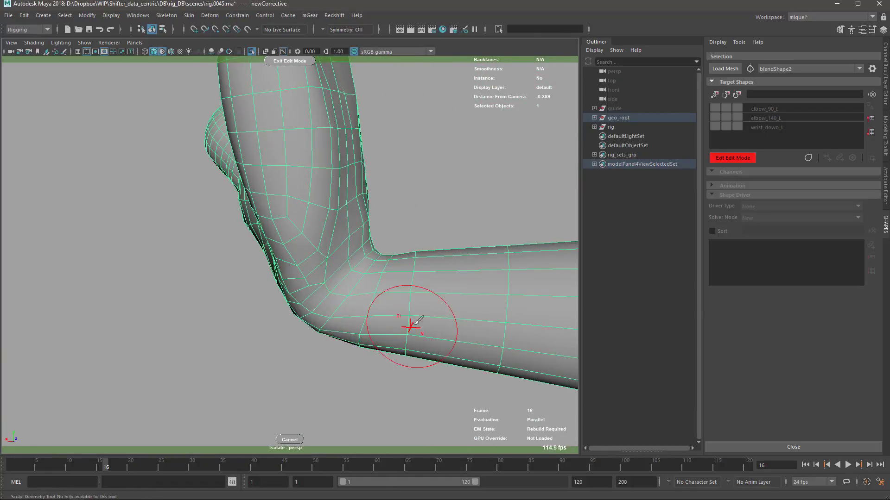
- Sculpt the inner bend of the raised-wrist corrective with the Sculpt Geometry brush
{"action": "left_click", "coordinate": [241, 289]}
{"action": "type", "text": "wrist_up_"}
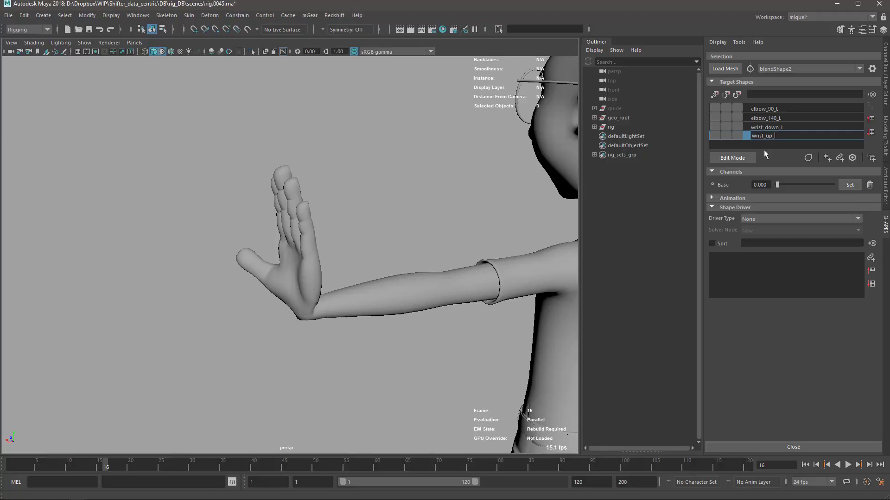
- Rename the fourth blendShape2 target wrist_up_L in the Shape Editor
{"action": "left_click", "coordinate": [788, 135]}
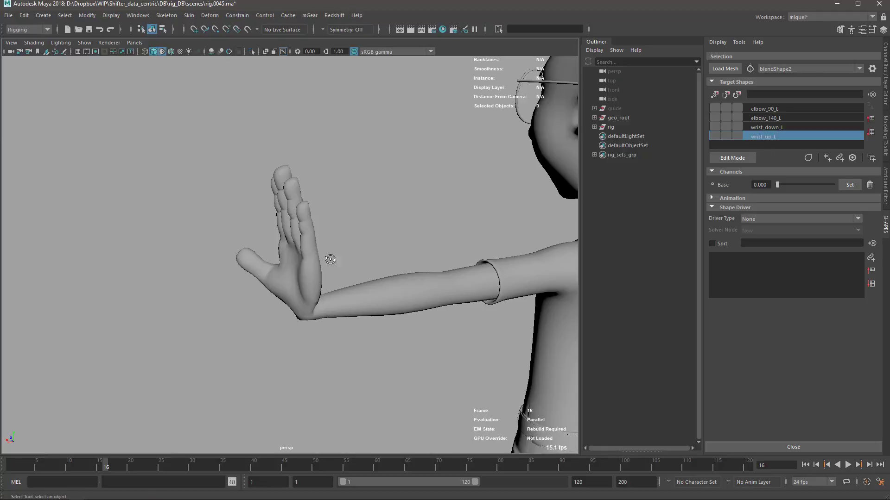